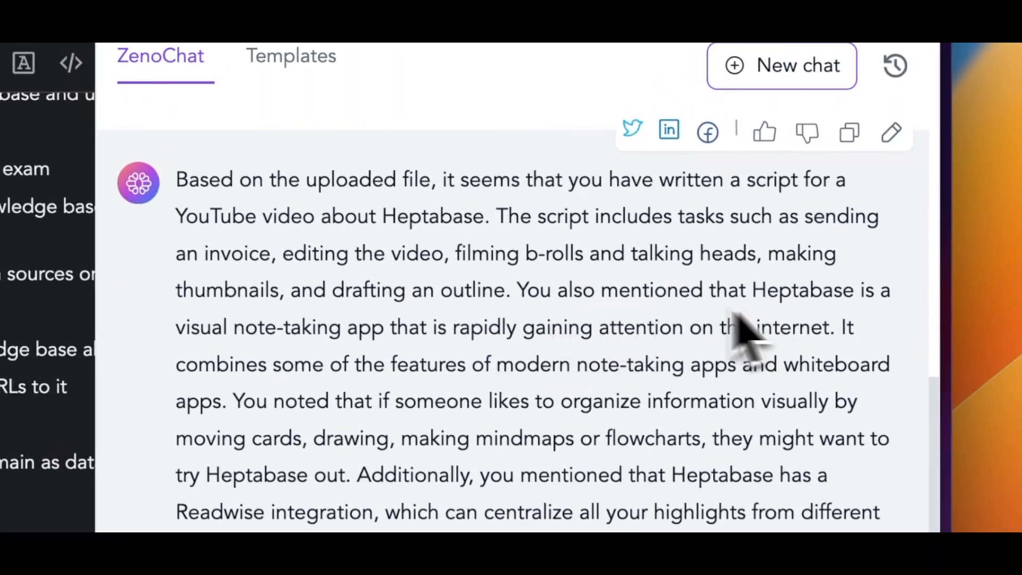
# Step: Scroll down through the TextCortex homepage features toward the Product Updates posts
pyautogui.scroll(-3)
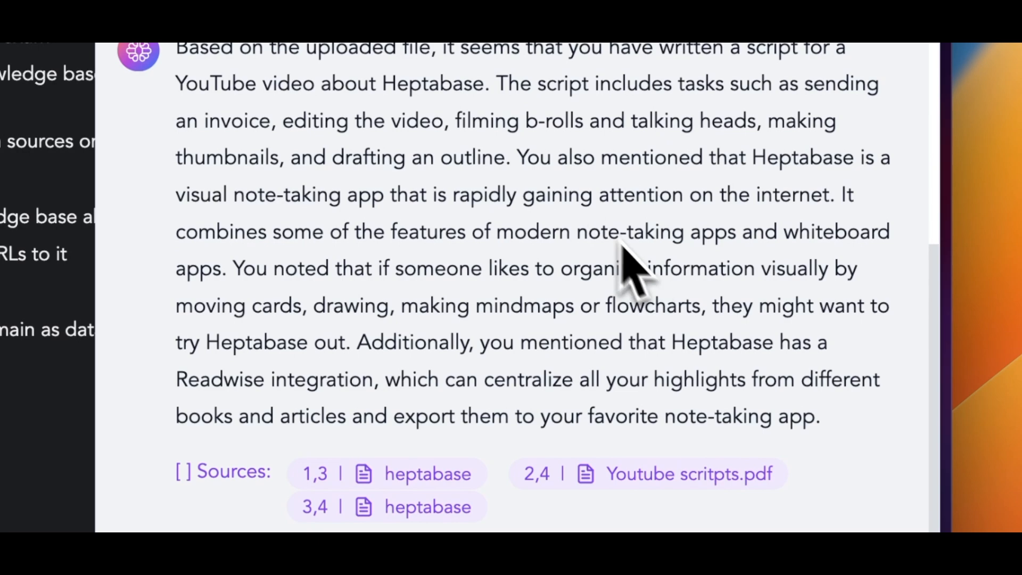
pyautogui.moveTo(443, 365)
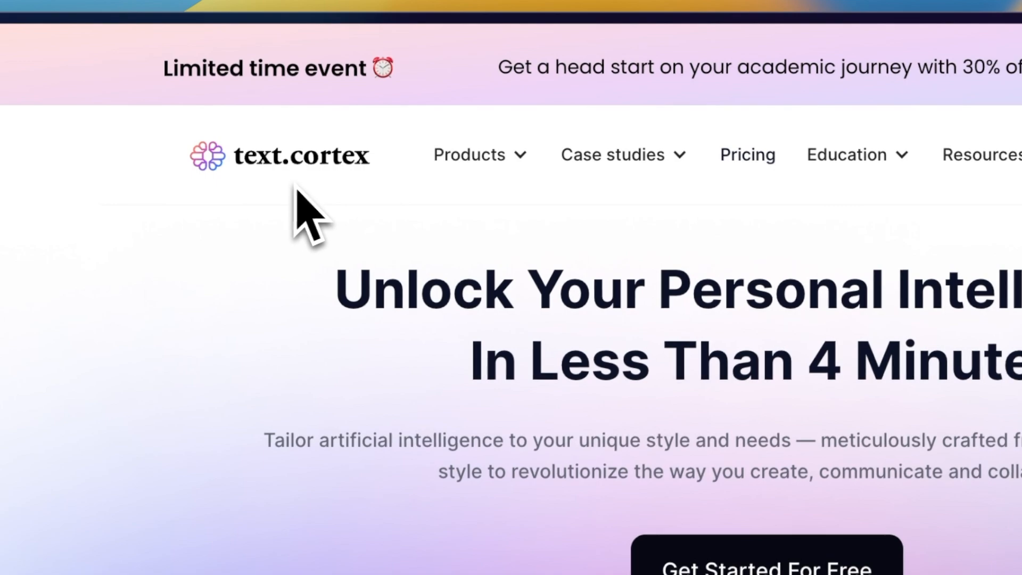
pyautogui.scroll(-3)
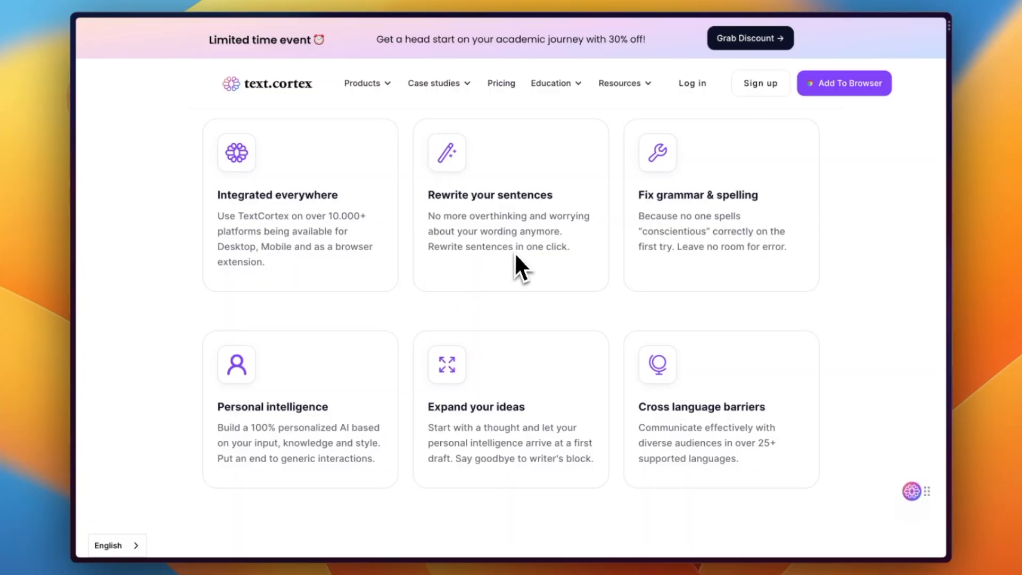
pyautogui.moveTo(672, 402)
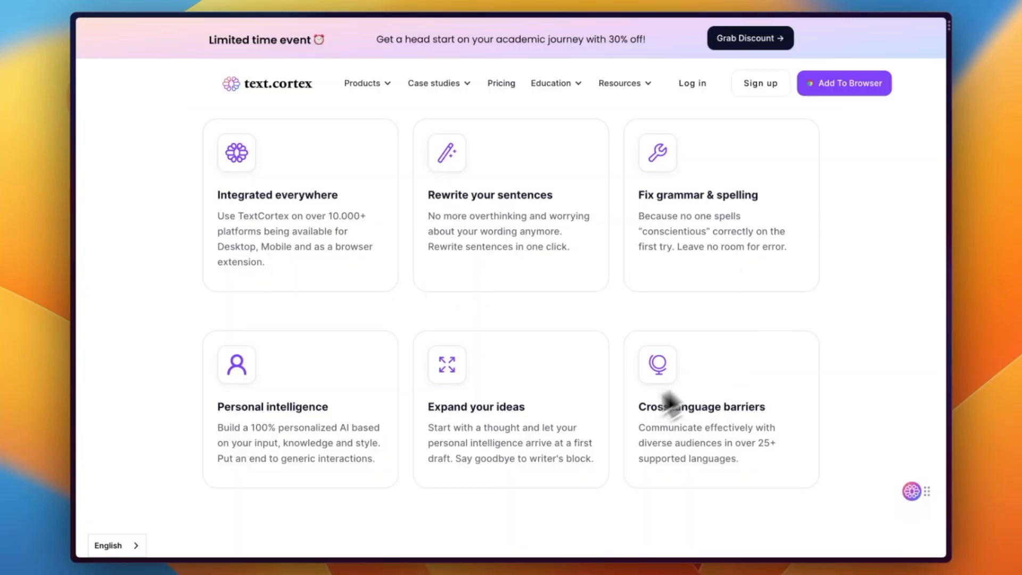
pyautogui.scroll(-3)
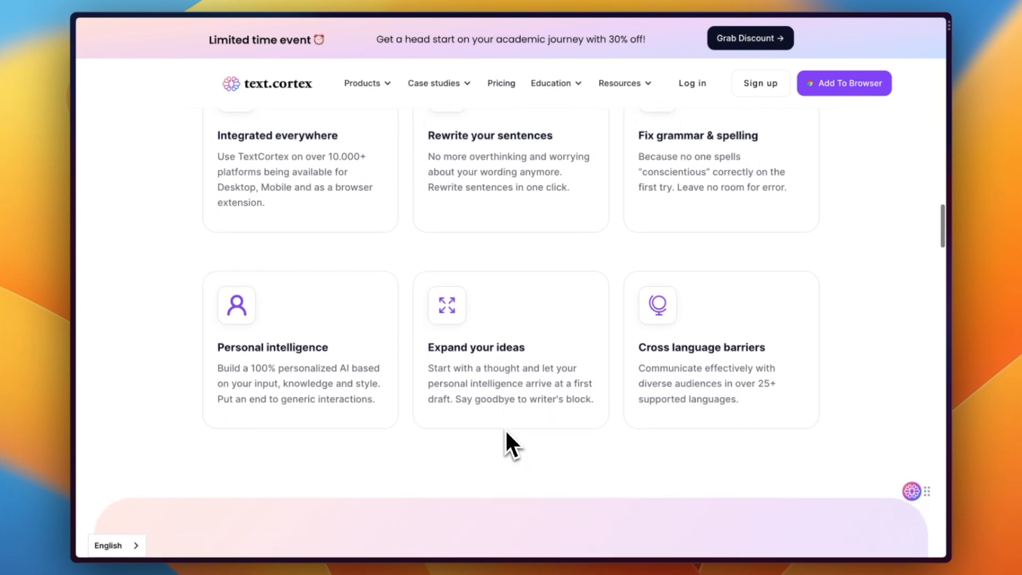
pyautogui.scroll(-3)
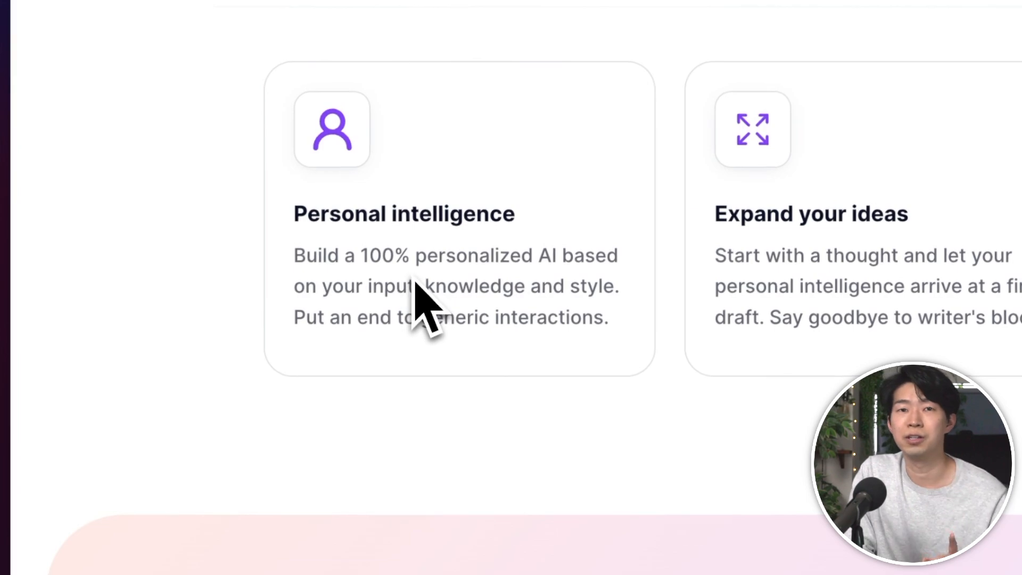
pyautogui.moveTo(447, 401)
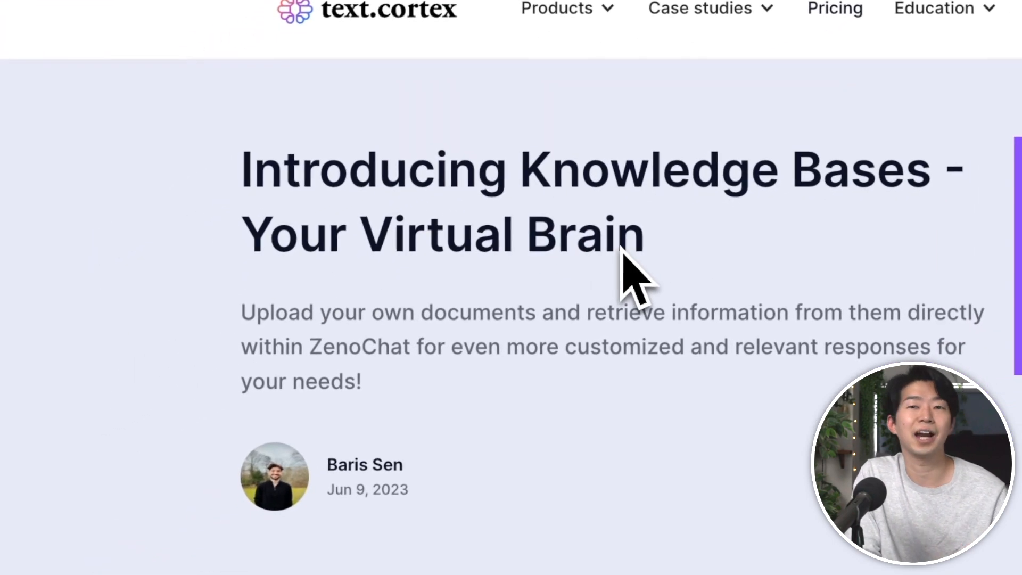
pyautogui.moveTo(664, 378)
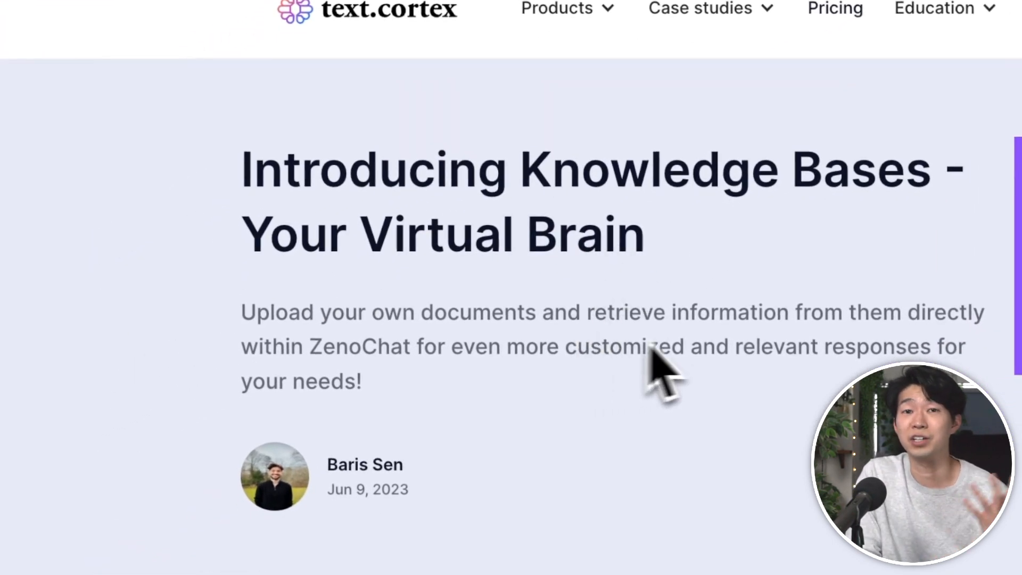
pyautogui.scroll(-3)
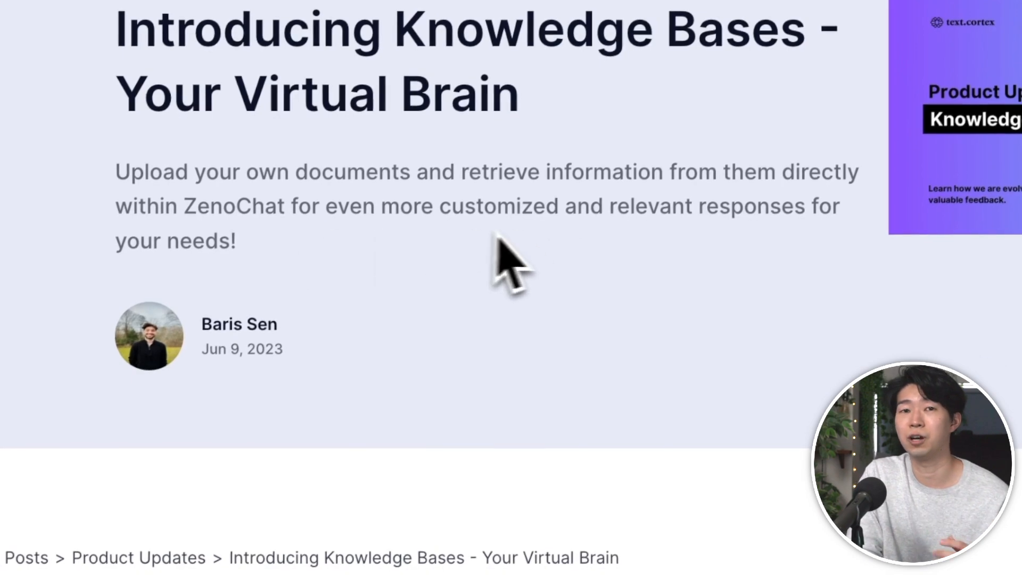
pyautogui.scroll(-3)
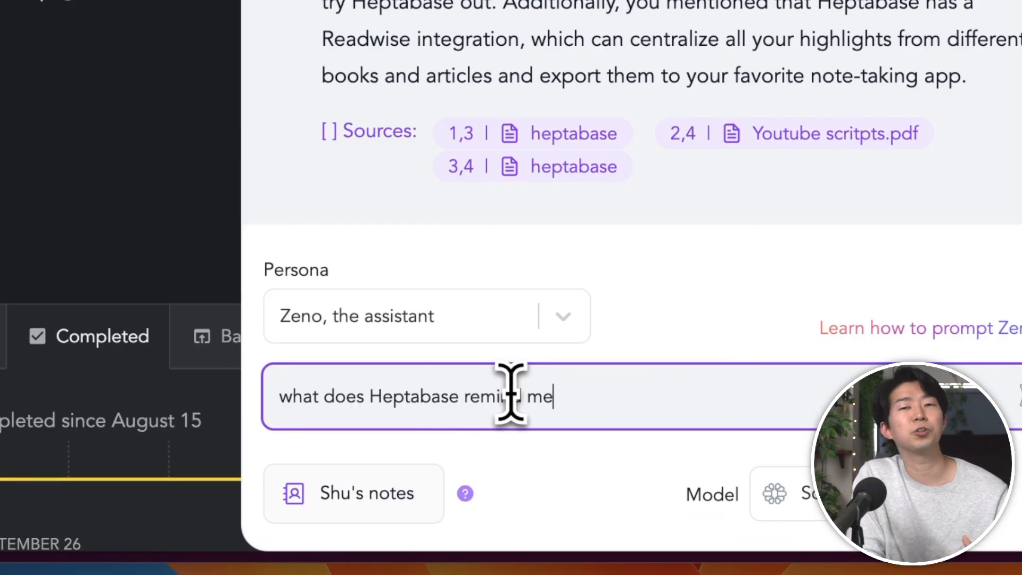
# Step: Send the Bluetooth question to ZenoChat with the Reddit knowledge base and read the cited reply
pyautogui.press('Return')
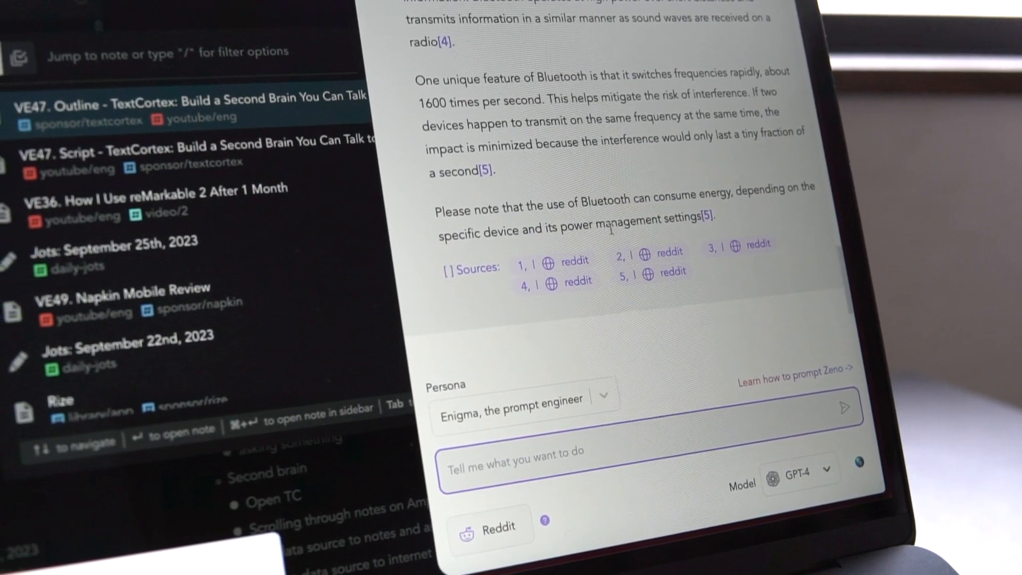
pyautogui.click(794, 471)
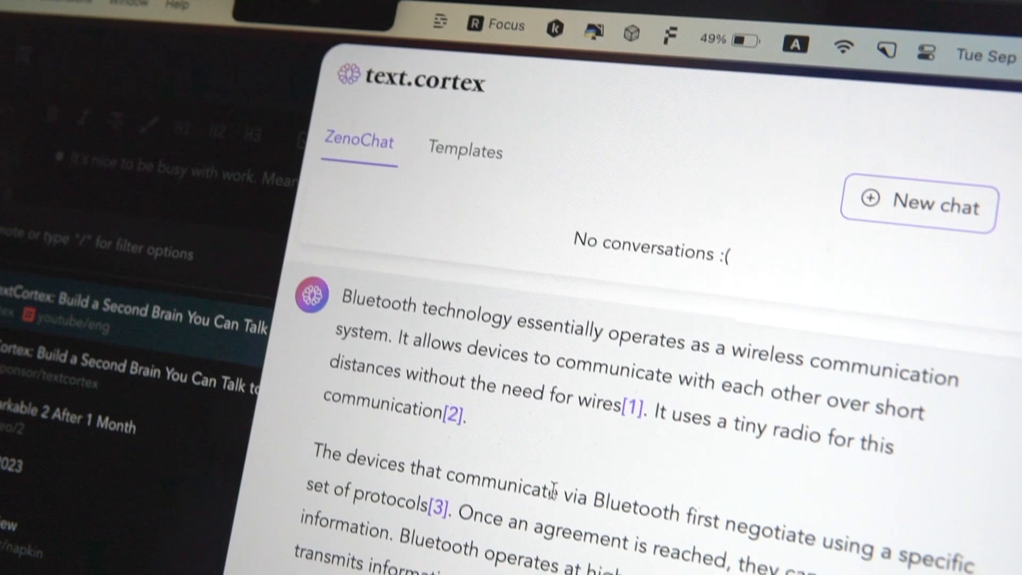
pyautogui.scroll(-3)
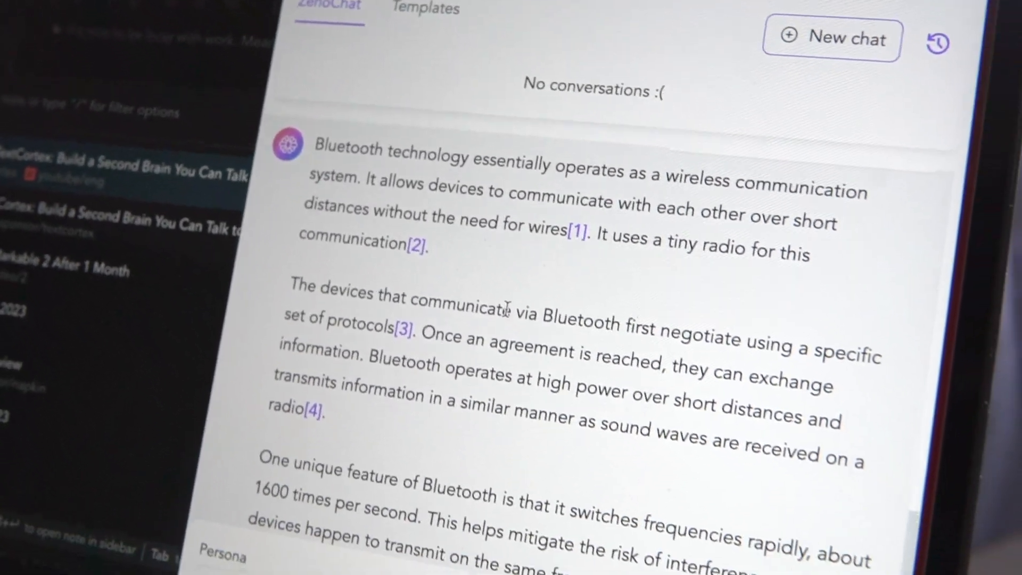
pyautogui.scroll(-3)
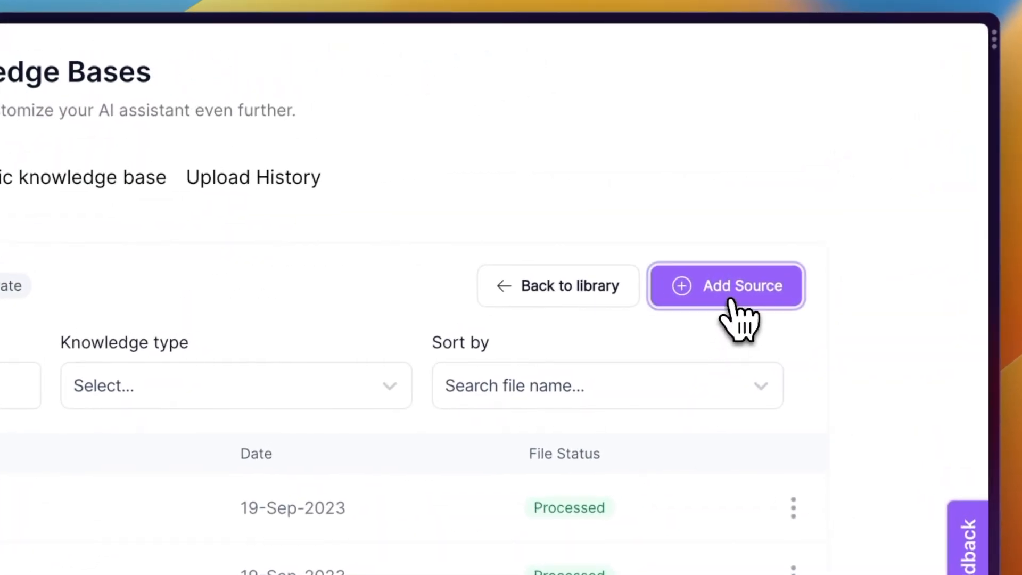
# Step: Ask ZenoChat what the YouTube script says about Heptabase, answering from Shu's notes
pyautogui.click(725, 286)
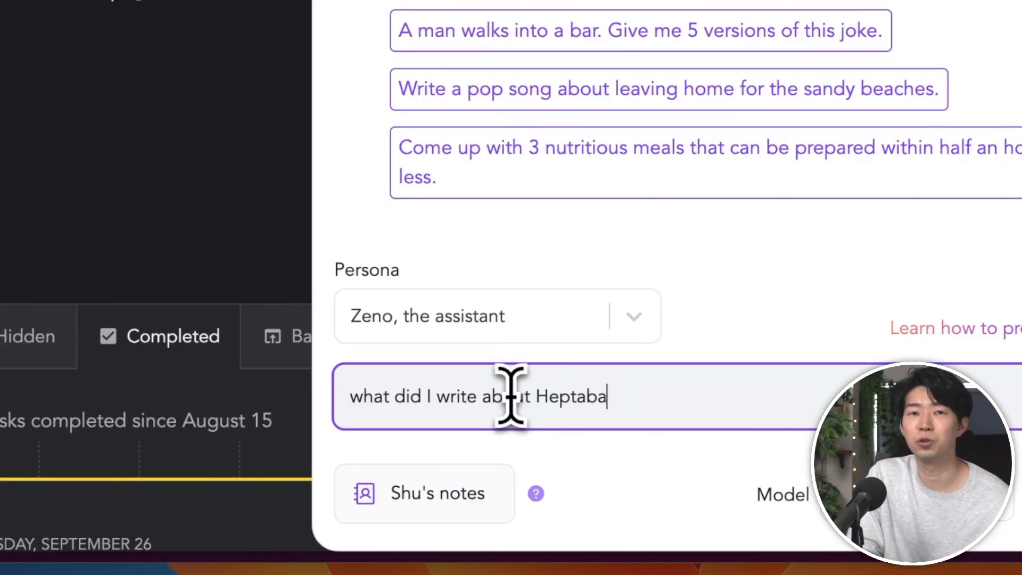
pyautogui.write('se in my youtube script?')
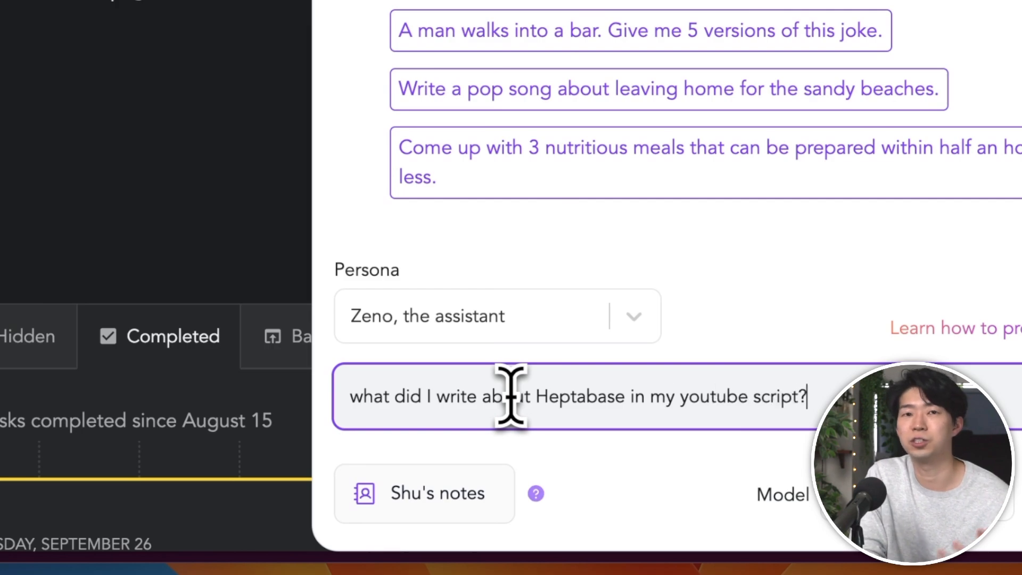
pyautogui.press('Return')
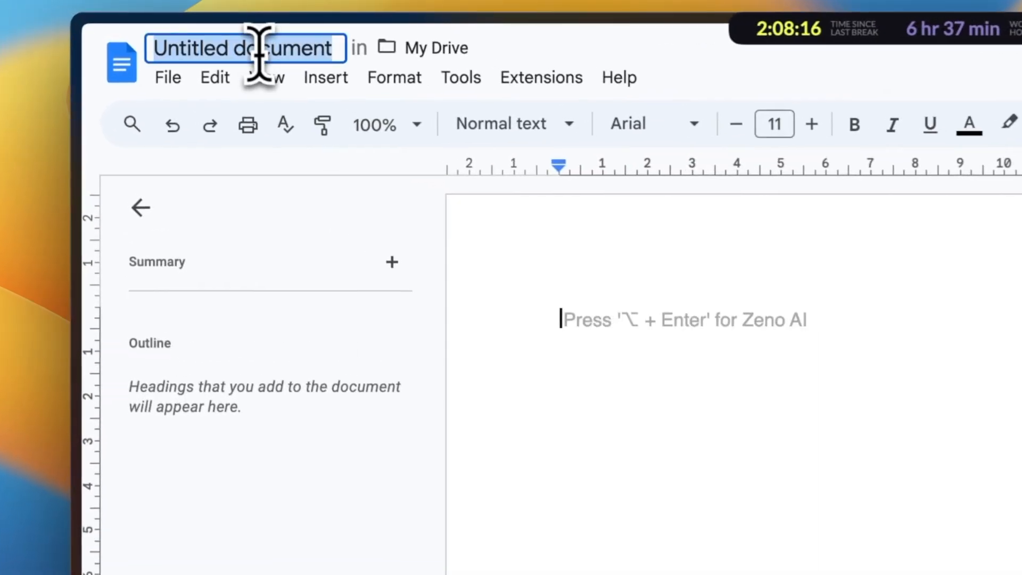
# Step: Name the document '5 Keys to Become an Effective Communicator'
pyautogui.write('5 Keys to')
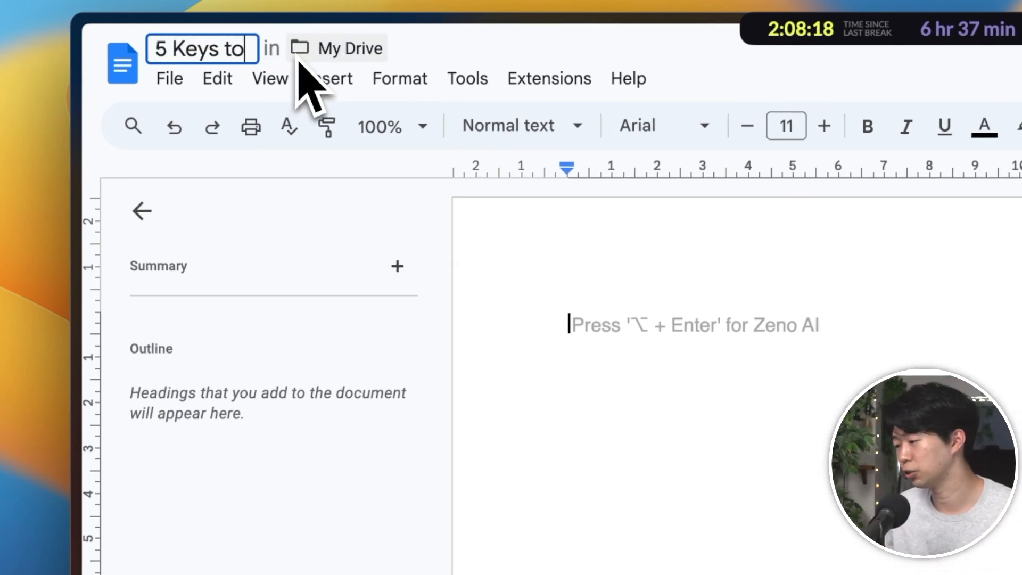
pyautogui.write('Become an')
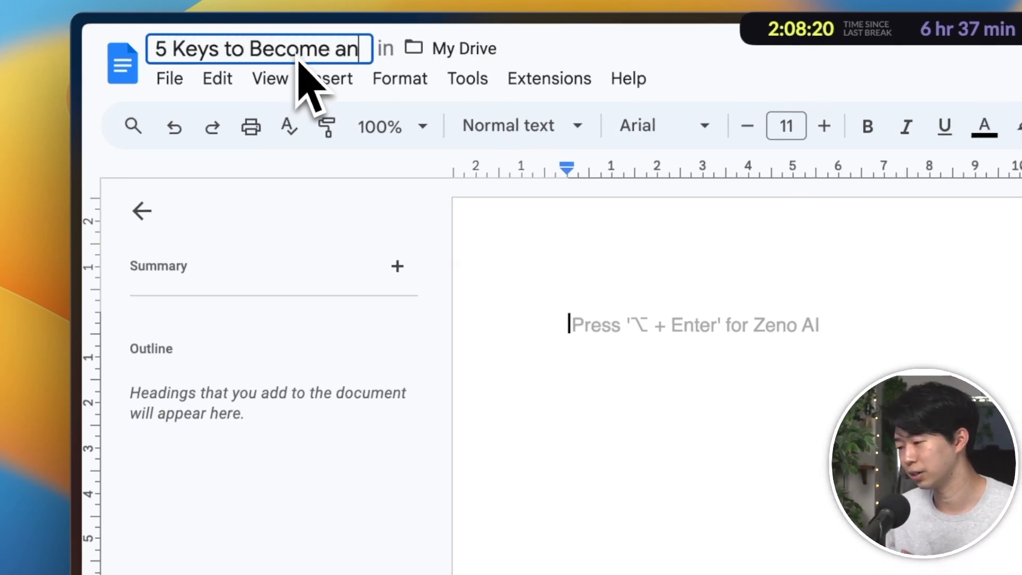
pyautogui.write('Effective')
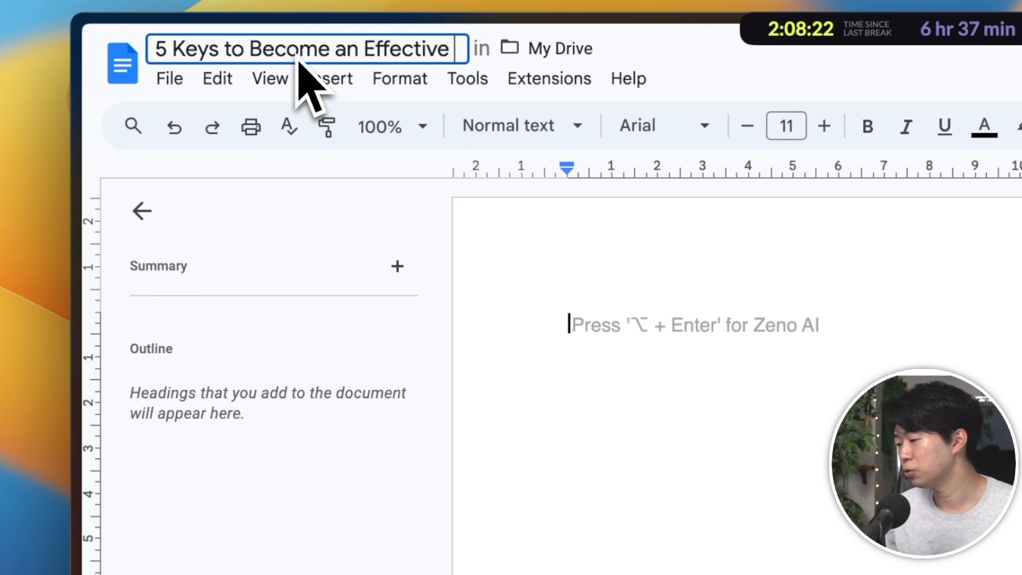
pyautogui.write('Communicator')
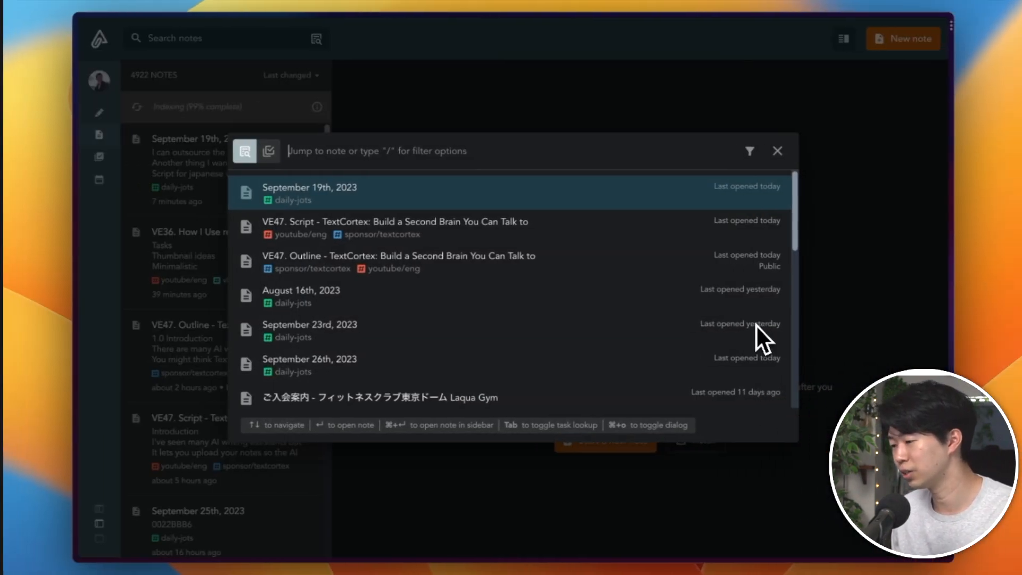
pyautogui.write('communicator')
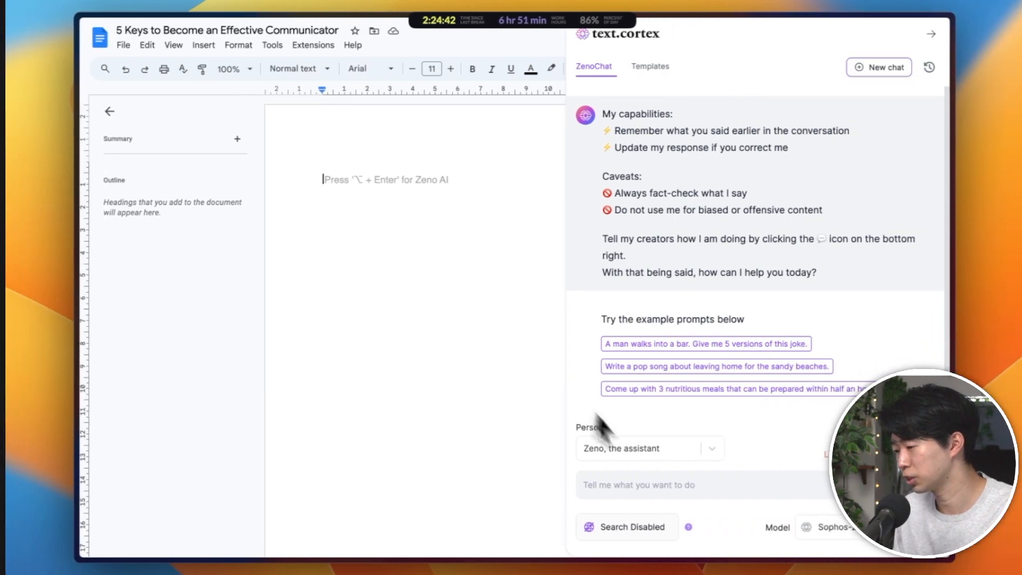
# Step: Ask ZenoChat for key concepts in effective communication from Shu's notes and reveal the cited source files
pyautogui.click(625, 527)
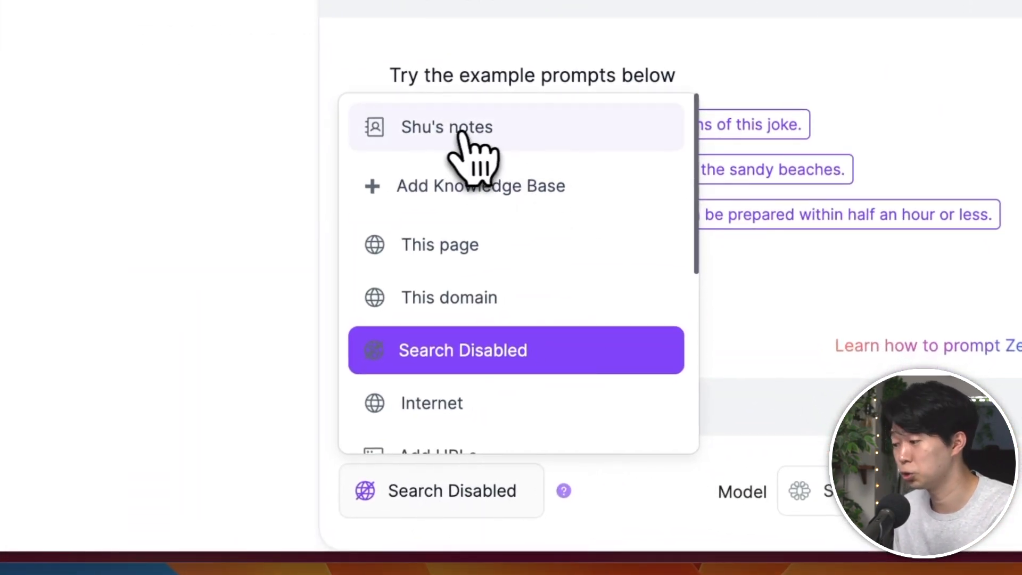
pyautogui.click(446, 127)
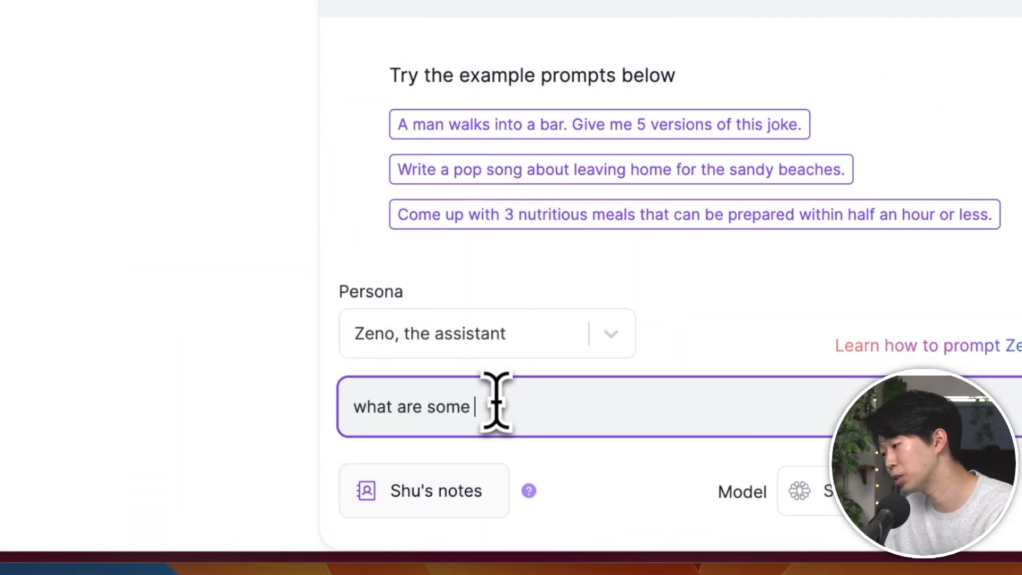
pyautogui.write('key concepts in effective communication?')
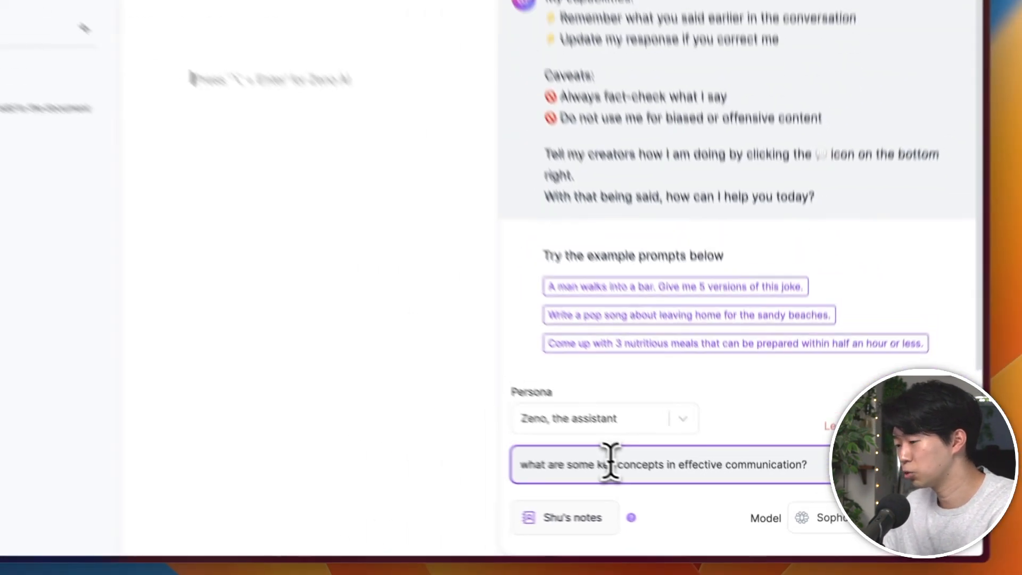
pyautogui.press('Return')
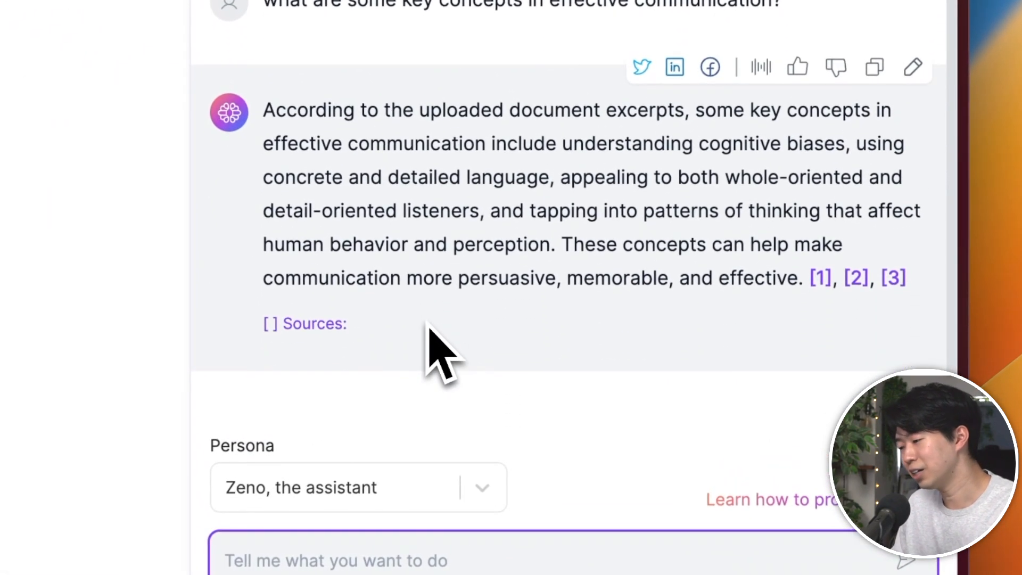
pyautogui.click(304, 324)
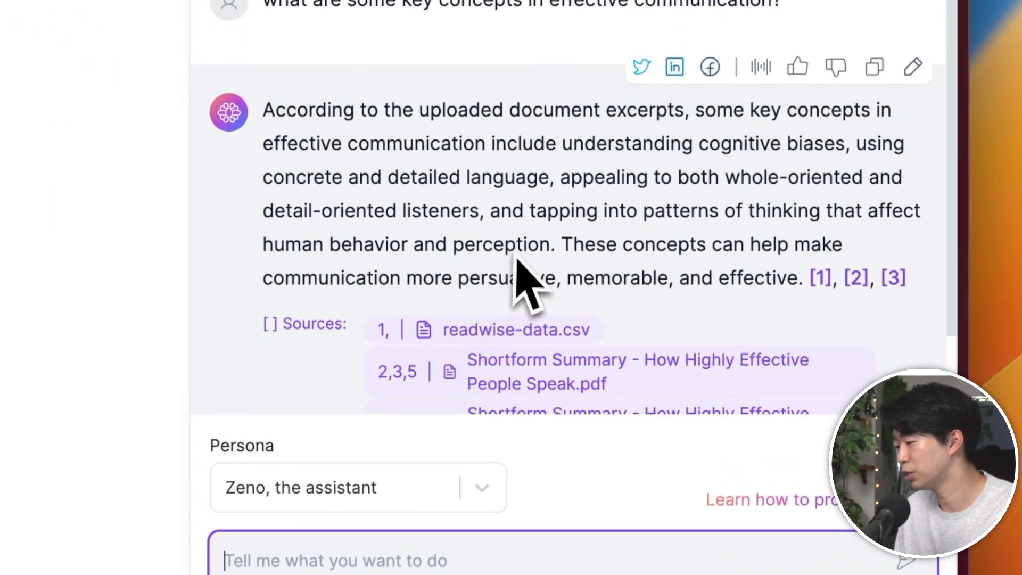
pyautogui.scroll(-3)
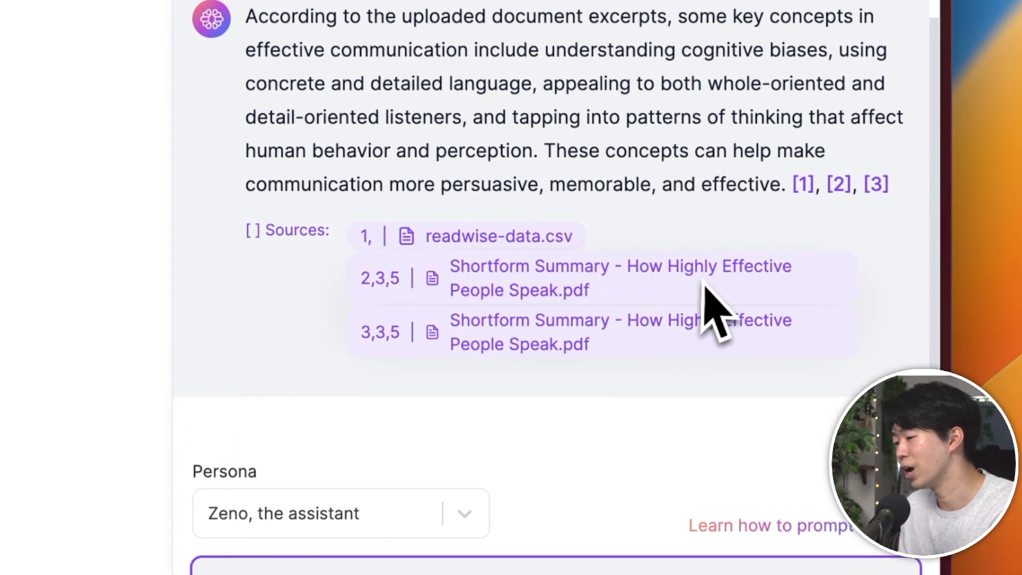
pyautogui.click(505, 493)
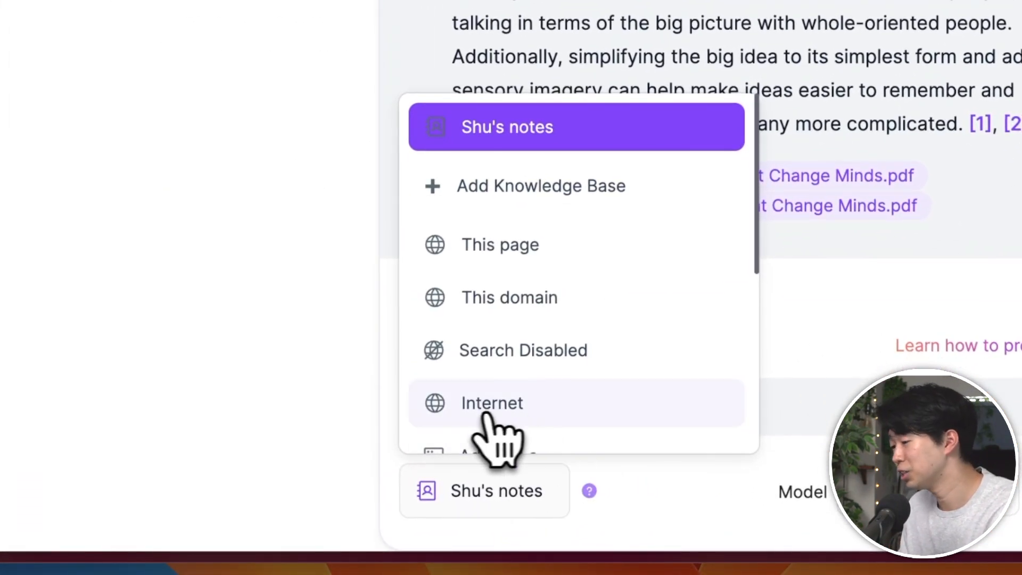
# Step: Send a communication question answered from Internet sources, then a new question to the Youtube knowledge base
pyautogui.click(492, 403)
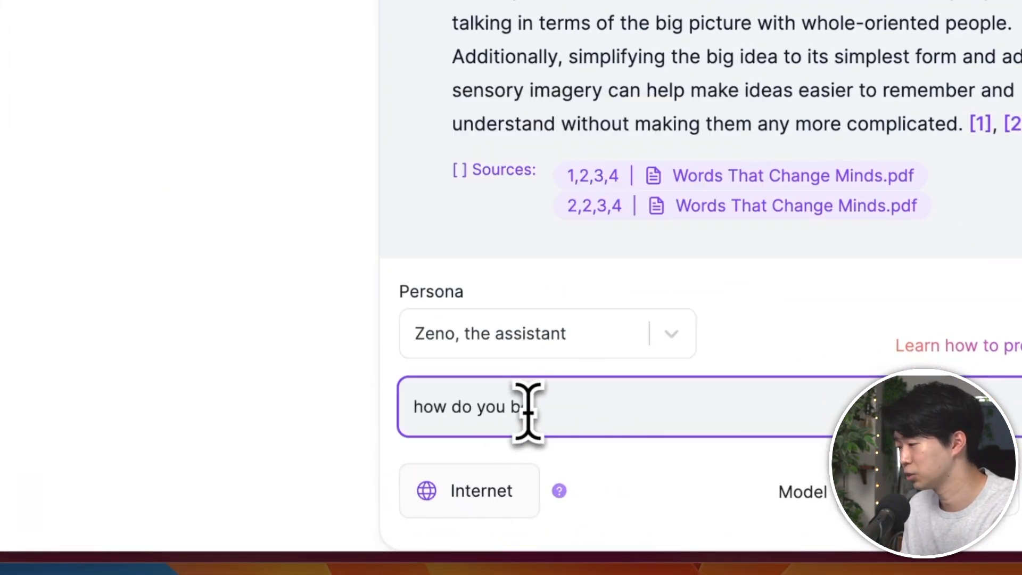
pyautogui.press('Return')
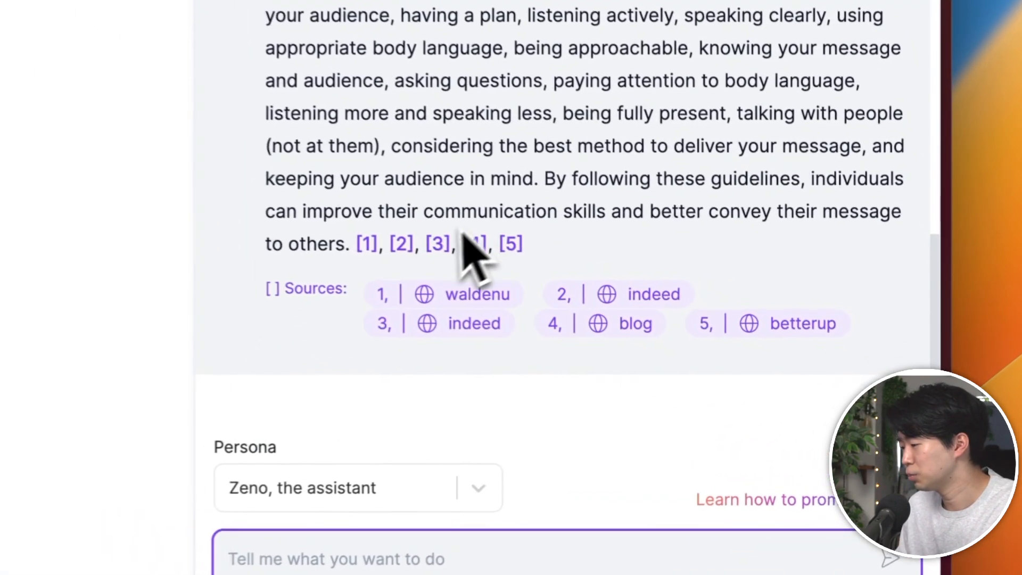
pyautogui.click(385, 490)
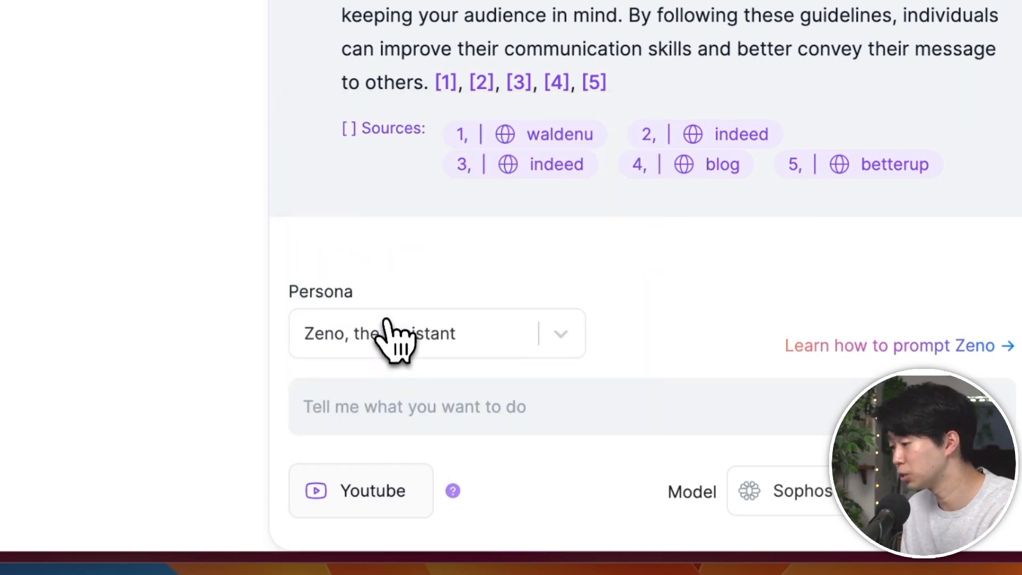
pyautogui.write('what a')
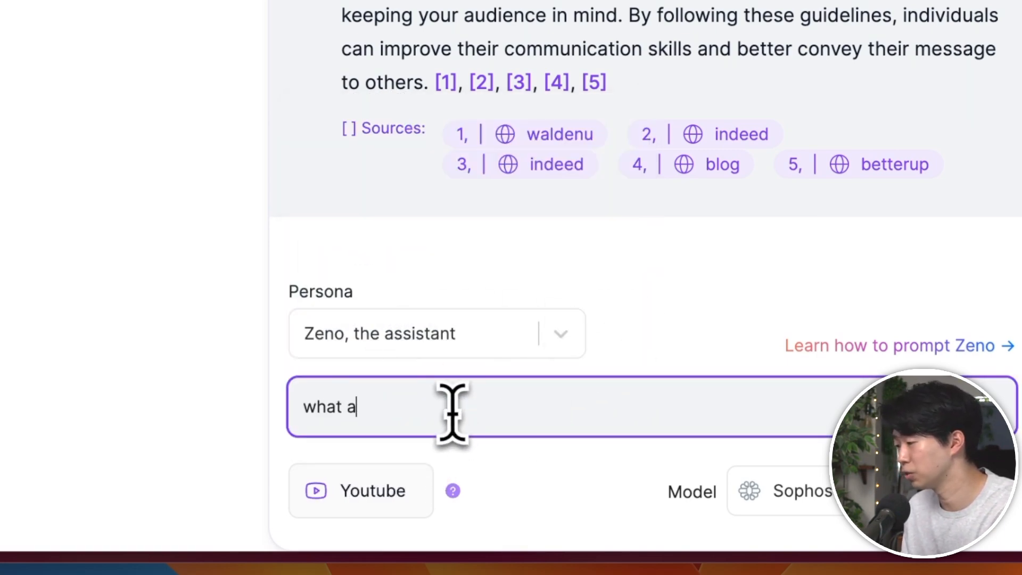
pyautogui.press('Return')
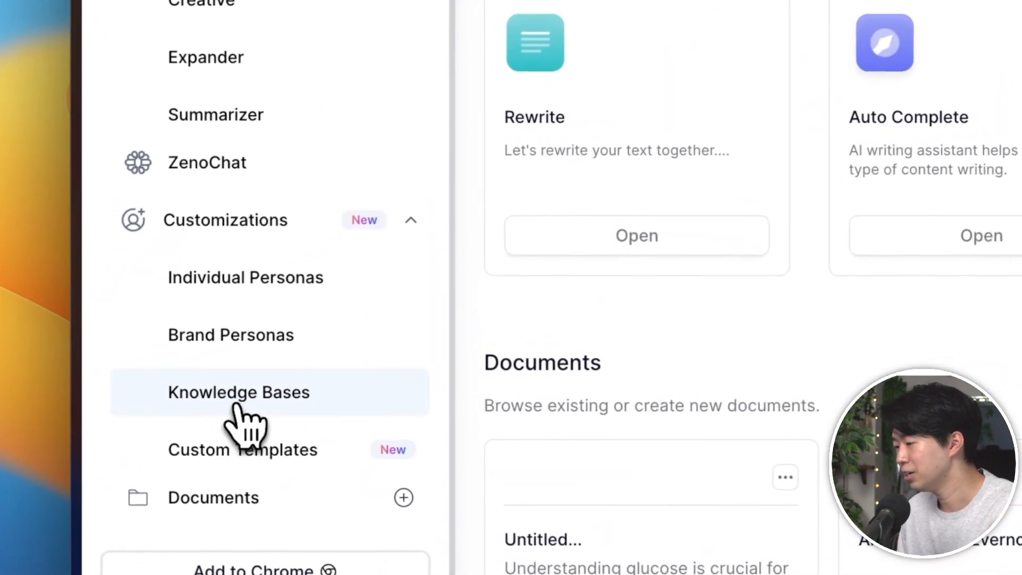
# Step: Cancel the new knowledge base form and start adding a source to the existing knowledge base
pyautogui.click(239, 392)
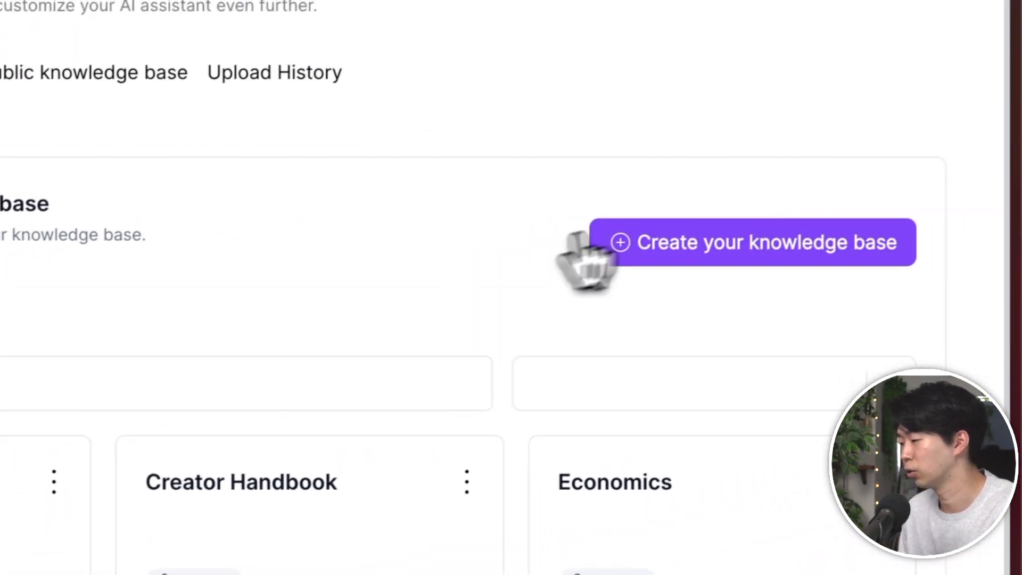
pyautogui.click(743, 245)
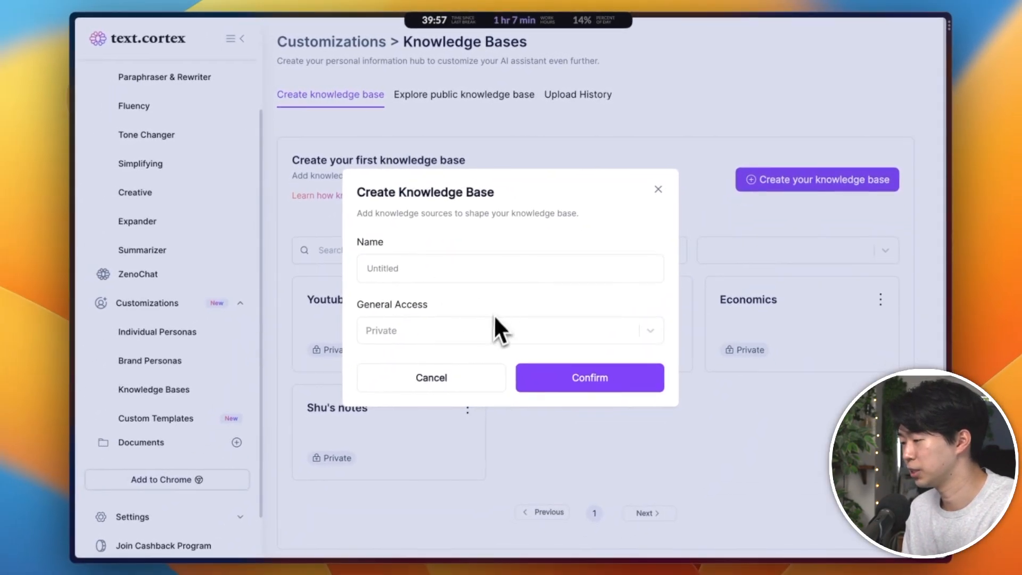
pyautogui.moveTo(473, 342)
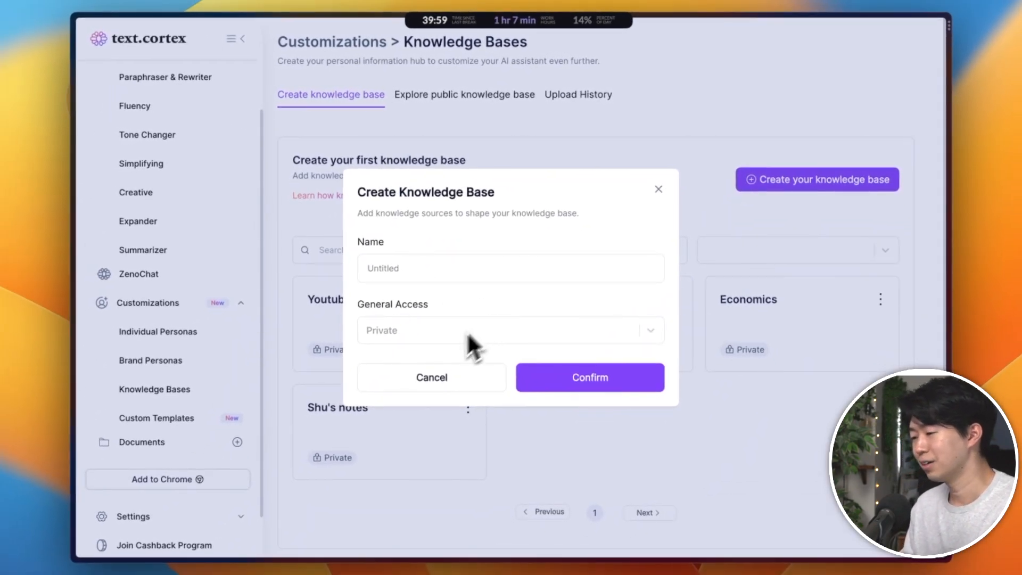
pyautogui.click(589, 377)
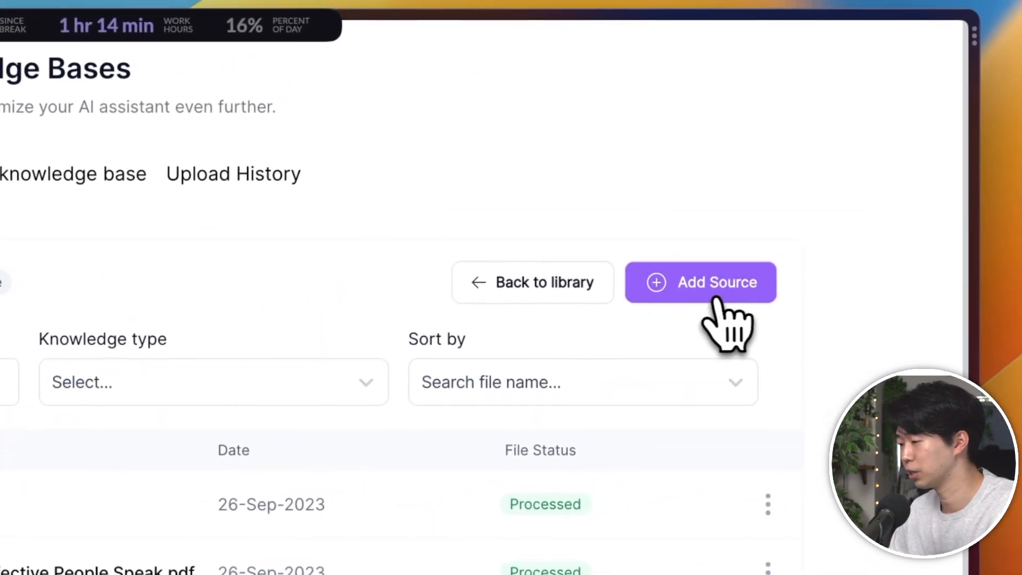
pyautogui.click(701, 282)
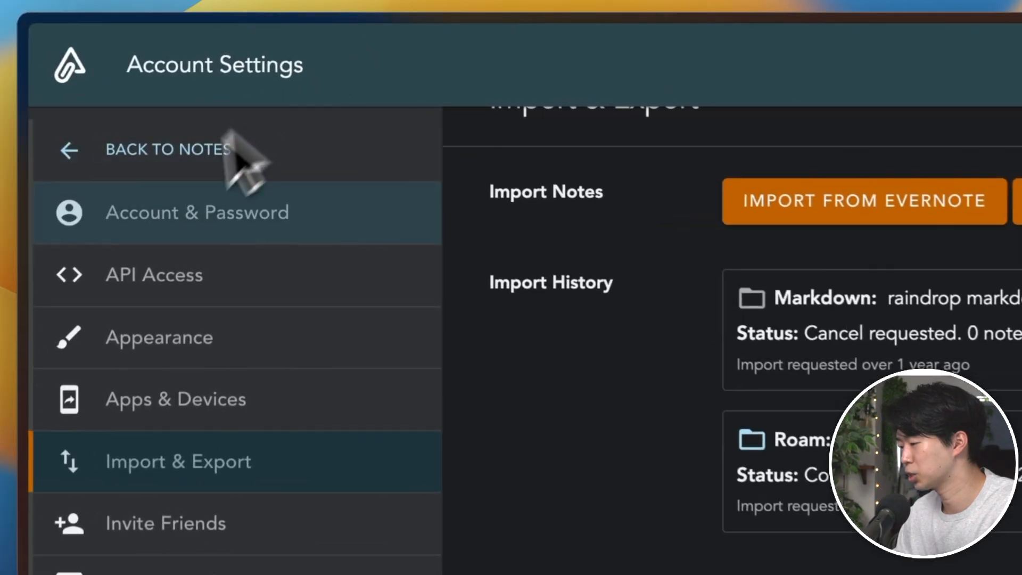
# Step: Scroll down Amplenote's Import & Export settings to the Export Notes section
pyautogui.scroll(-3)
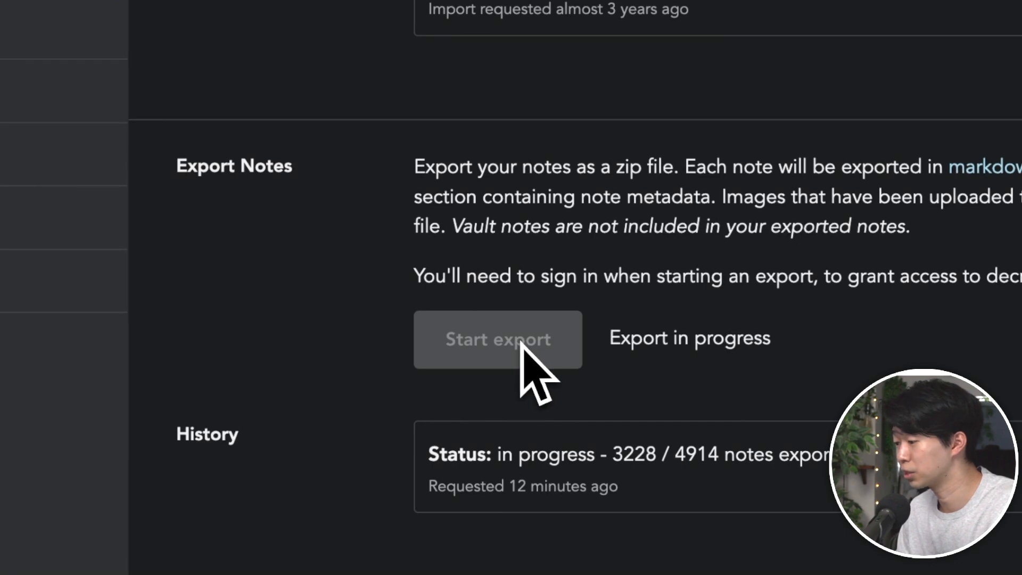
pyautogui.scroll(-3)
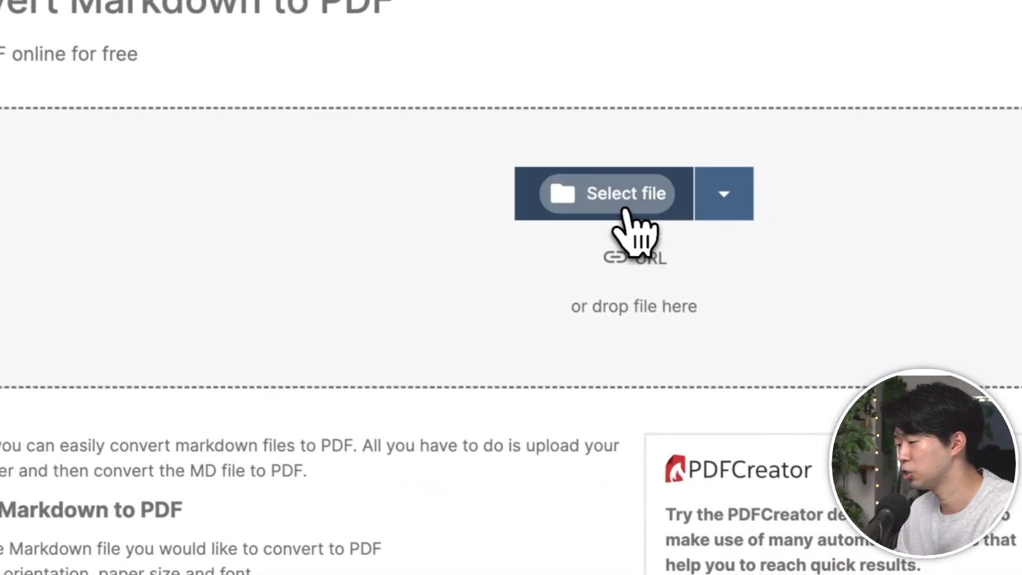
# Step: Select the exported markdown notes file for conversion to PDF
pyautogui.click(606, 193)
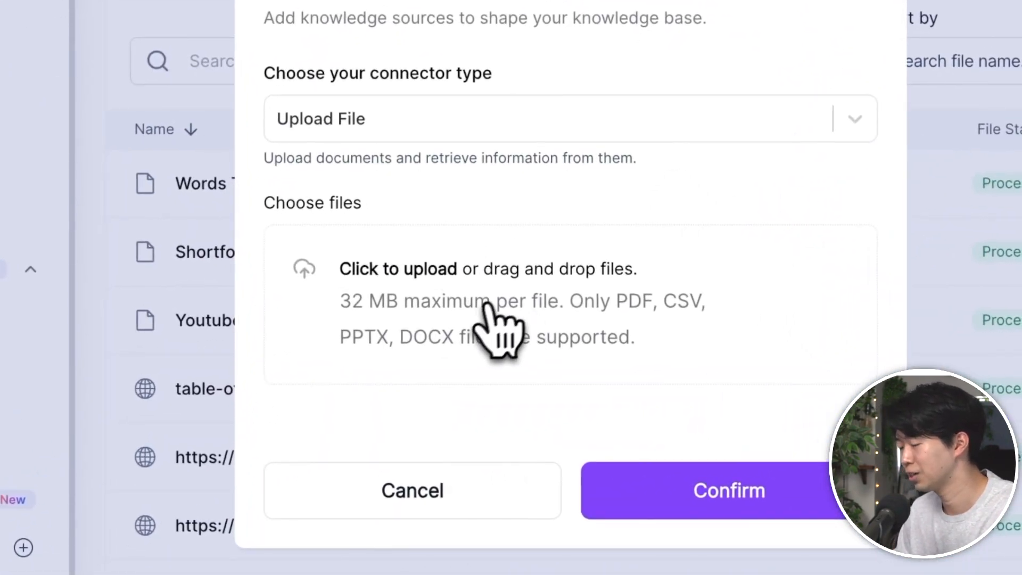
# Step: Choose notes.pdf from Downloads as the file source to upload
pyautogui.click(486, 304)
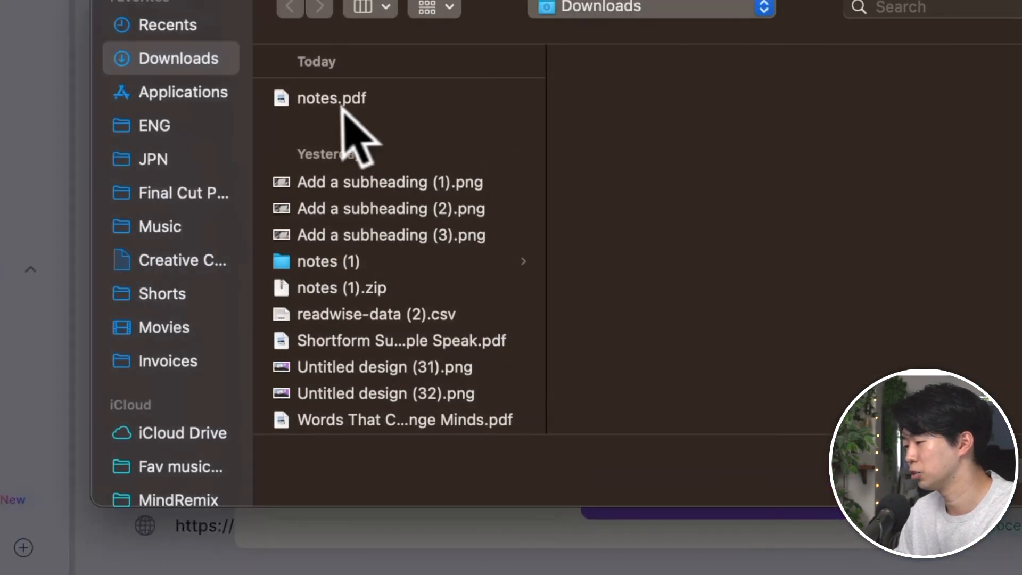
pyautogui.click(331, 98)
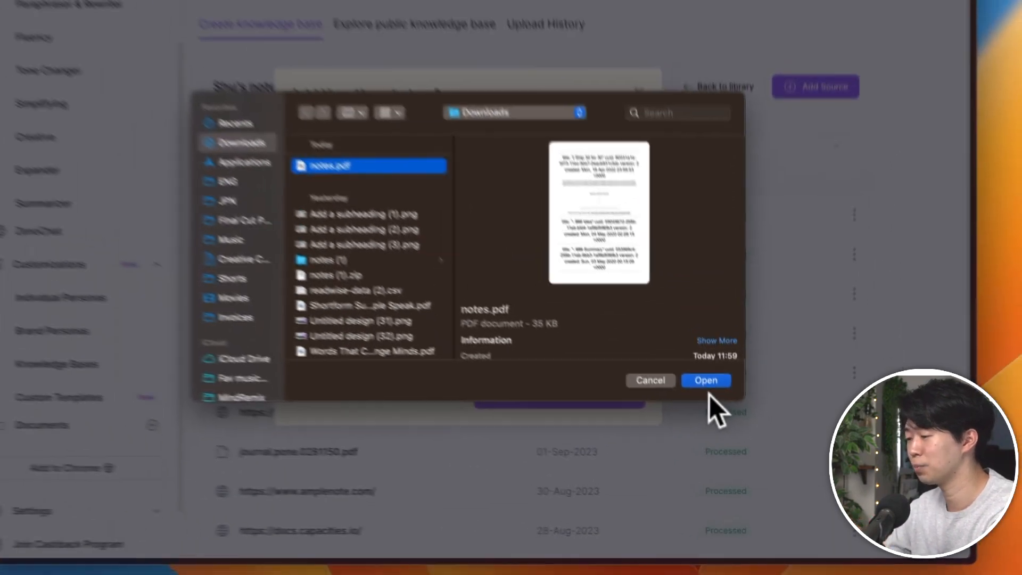
pyautogui.click(705, 381)
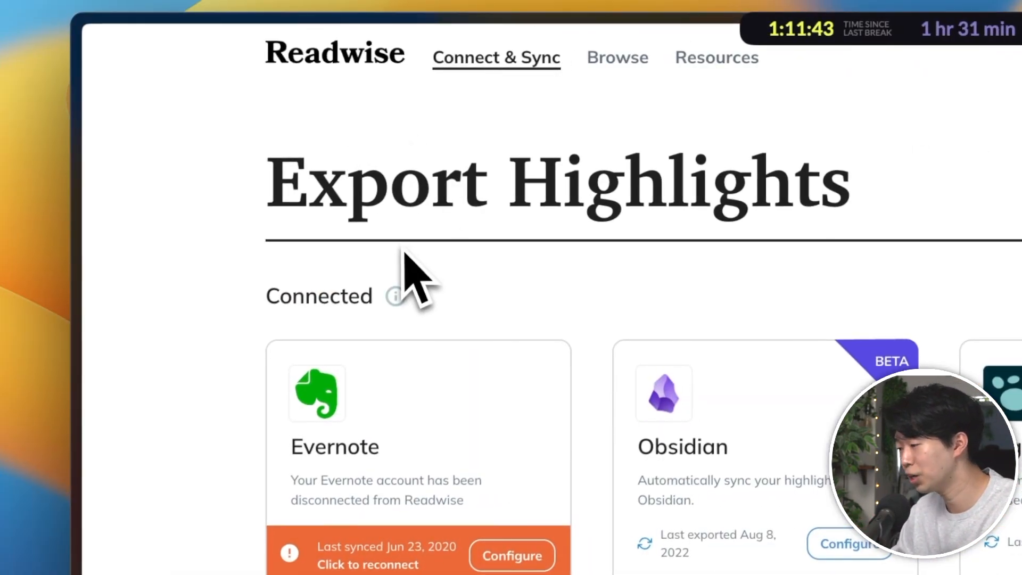
# Step: Export Readwise highlights as CSV and choose readwise-data (2).csv for upload
pyautogui.scroll(-3)
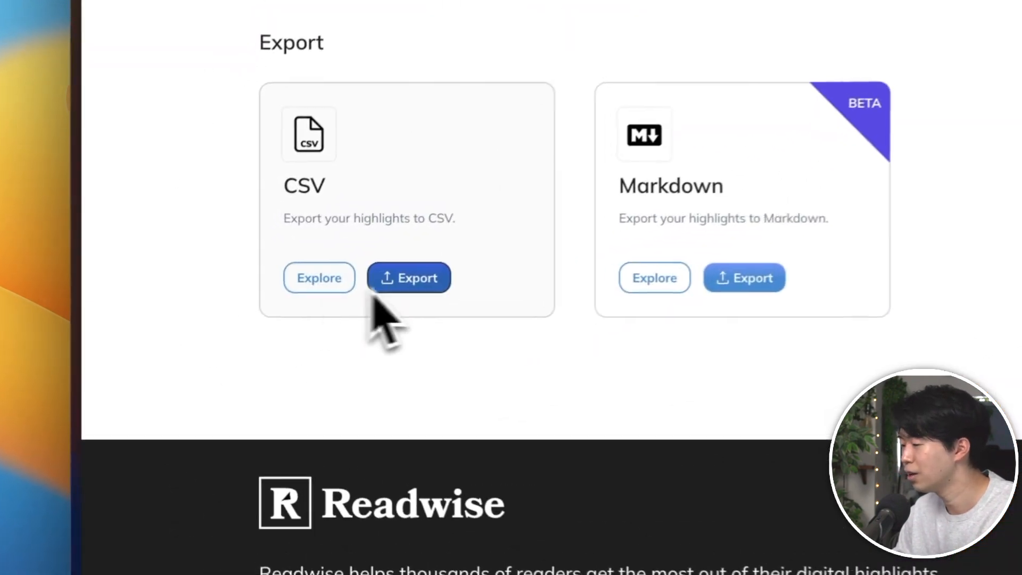
pyautogui.click(409, 278)
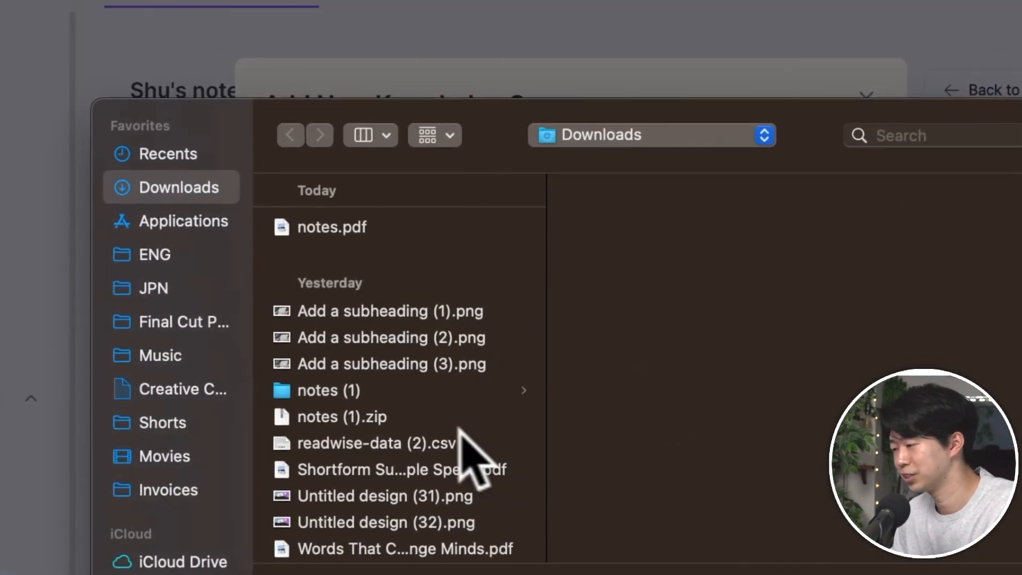
pyautogui.click(377, 443)
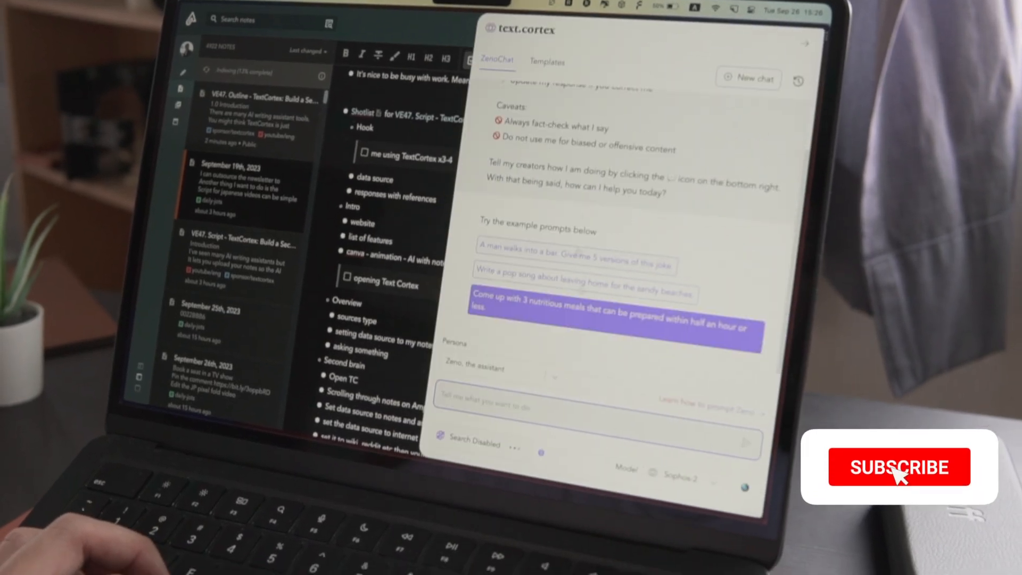
# Step: Ask ZenoChat for an effective-communication blog post and review the cited YouTube-script excerpts
pyautogui.click(899, 467)
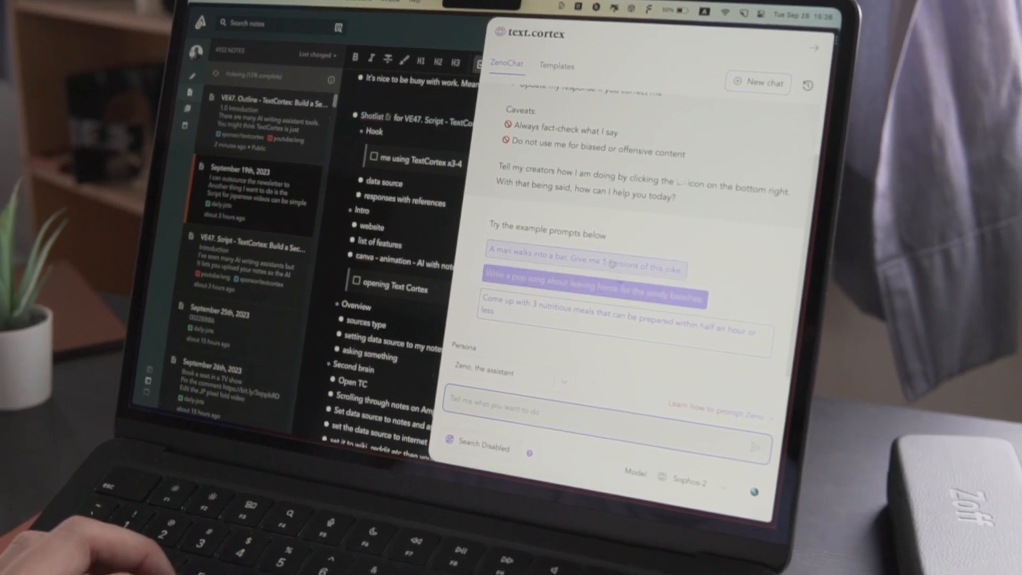
pyautogui.click(585, 265)
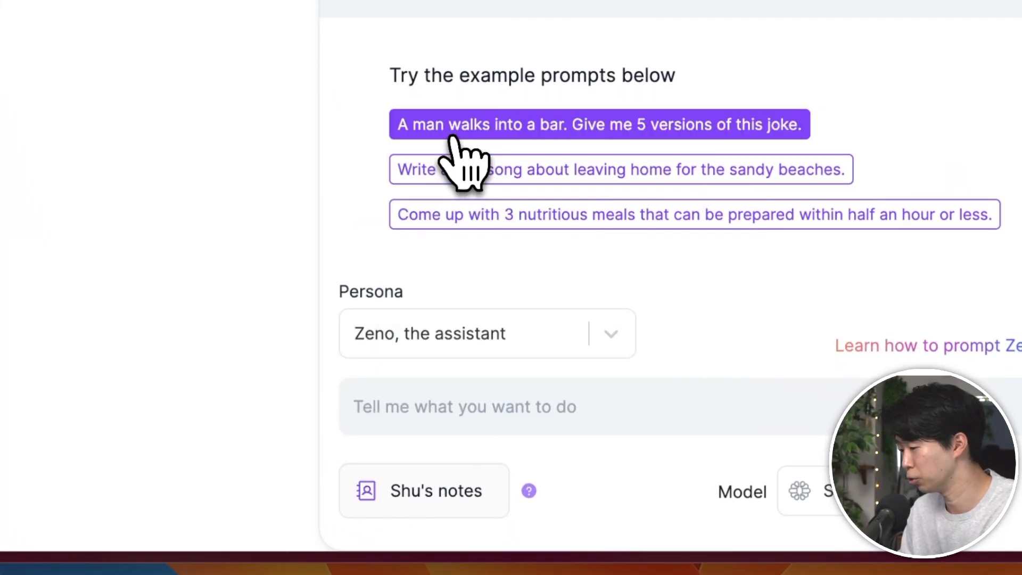
pyautogui.click(599, 124)
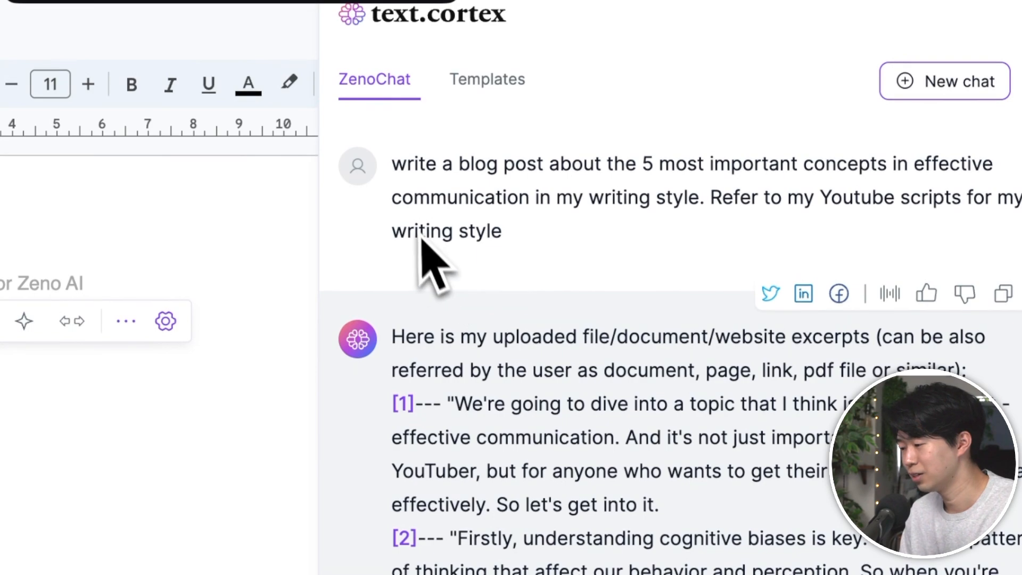
pyautogui.moveTo(606, 215)
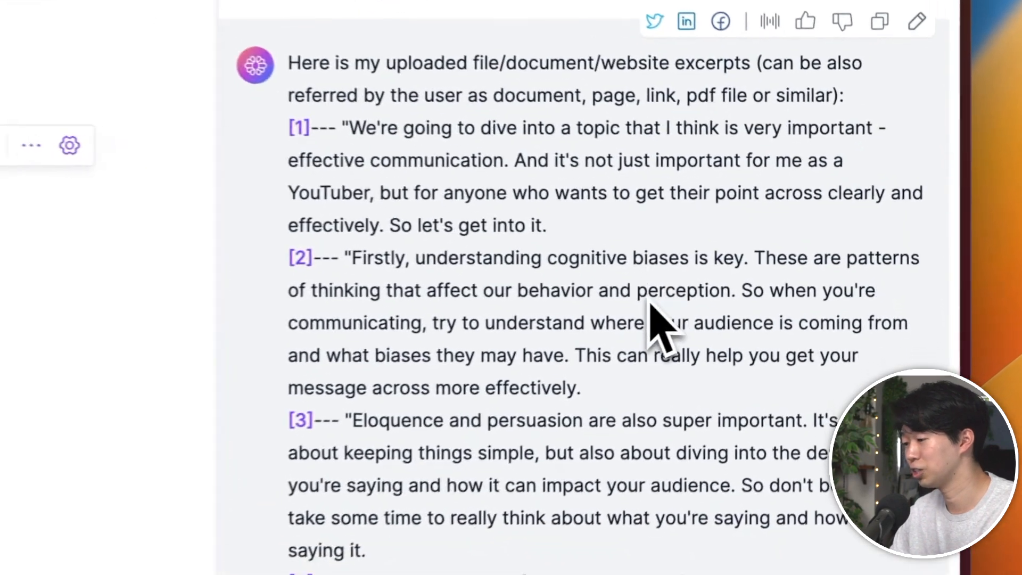
pyautogui.scroll(-3)
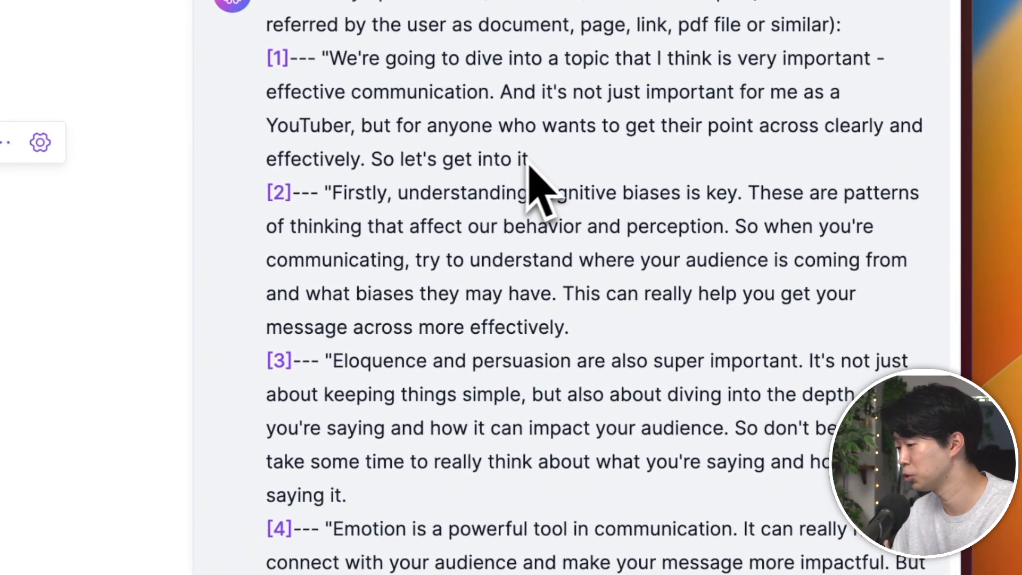
pyautogui.moveTo(353, 170)
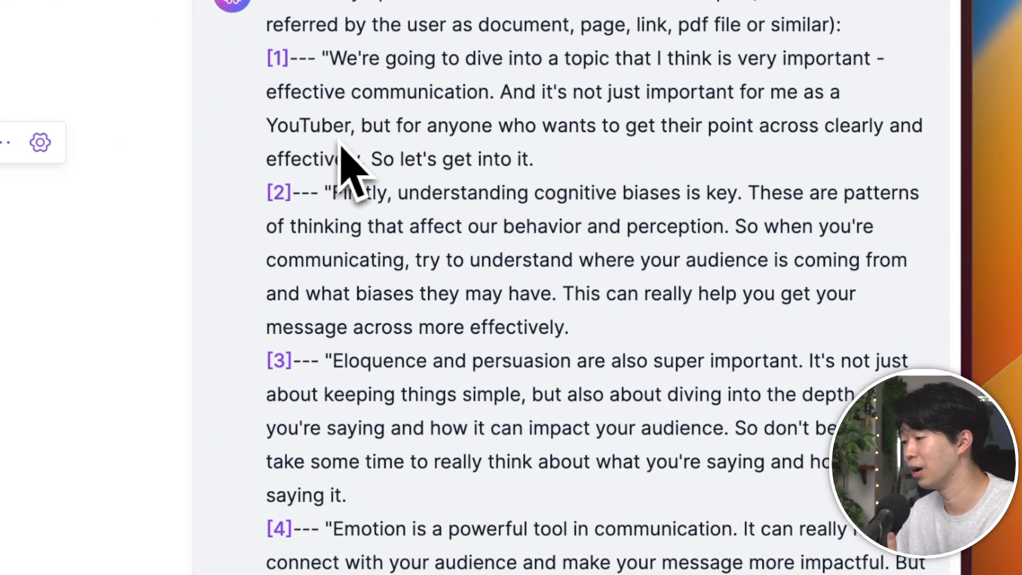
pyautogui.moveTo(655, 384)
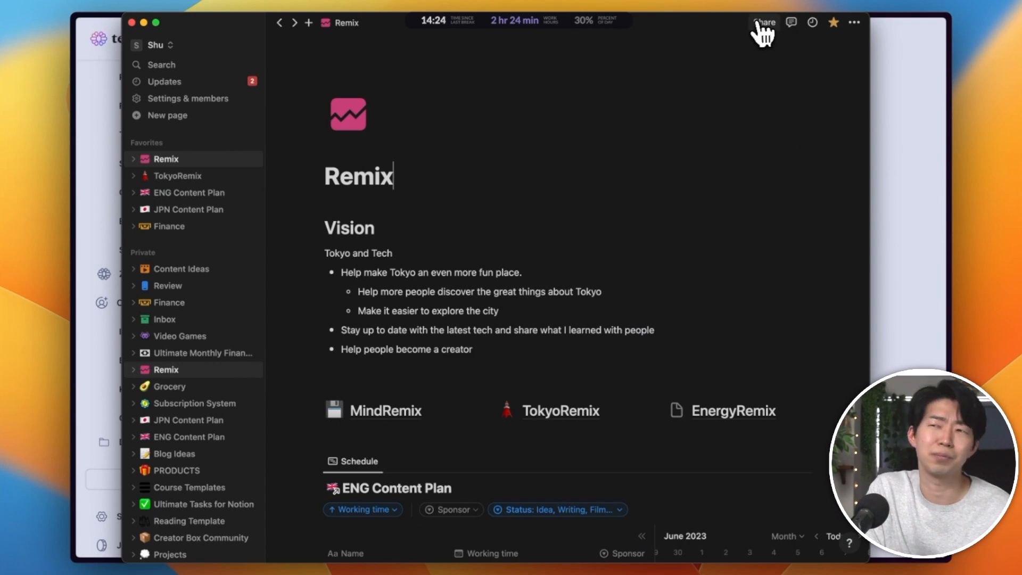
# Step: Export the Notion Remix page and ask ZenoChat about Remix's vision and planned content
pyautogui.click(764, 22)
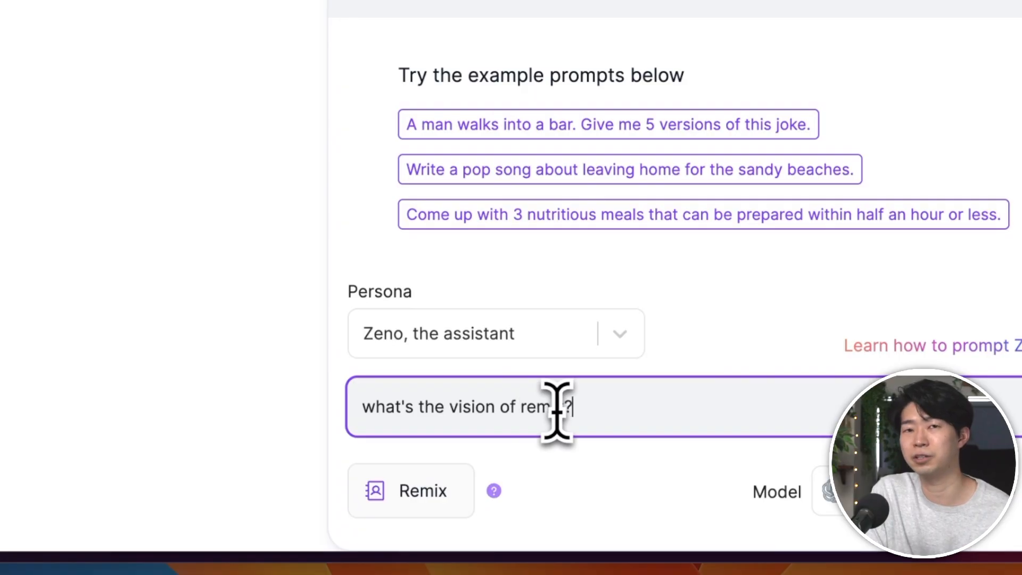
pyautogui.press('Return')
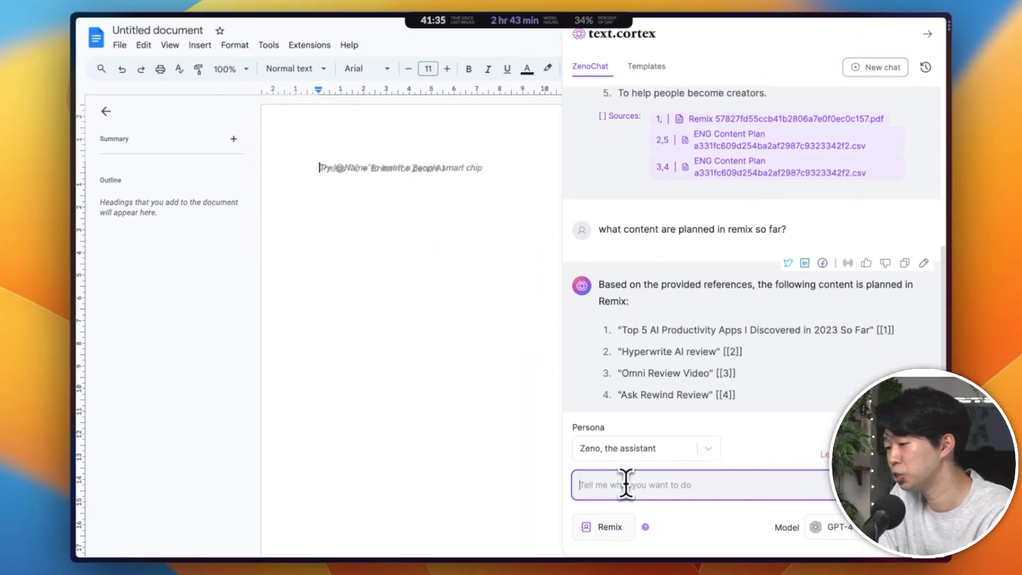
pyautogui.scroll(-3)
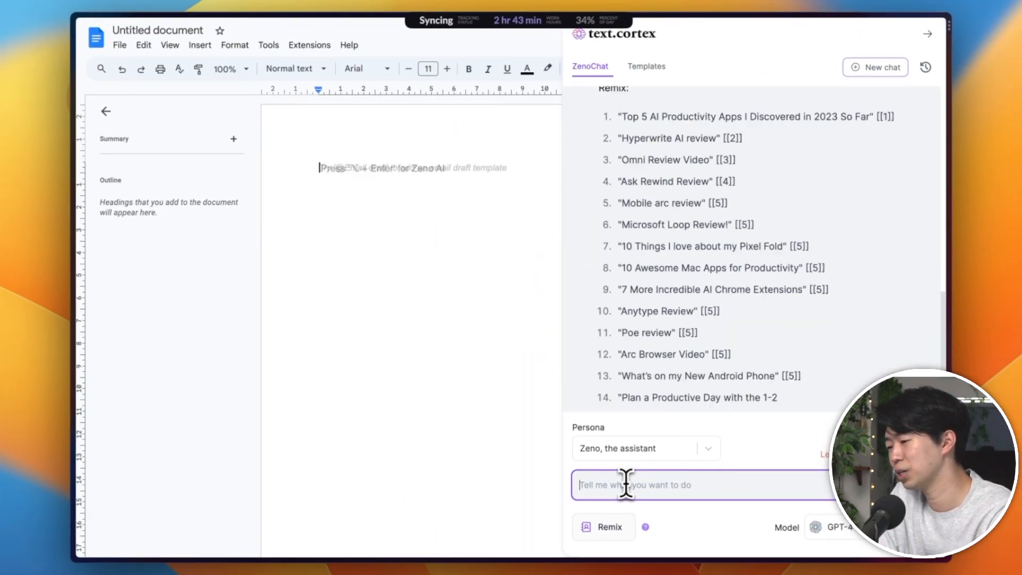
pyautogui.scroll(-3)
pyautogui.write('what are some important concepts from the Macro lec')
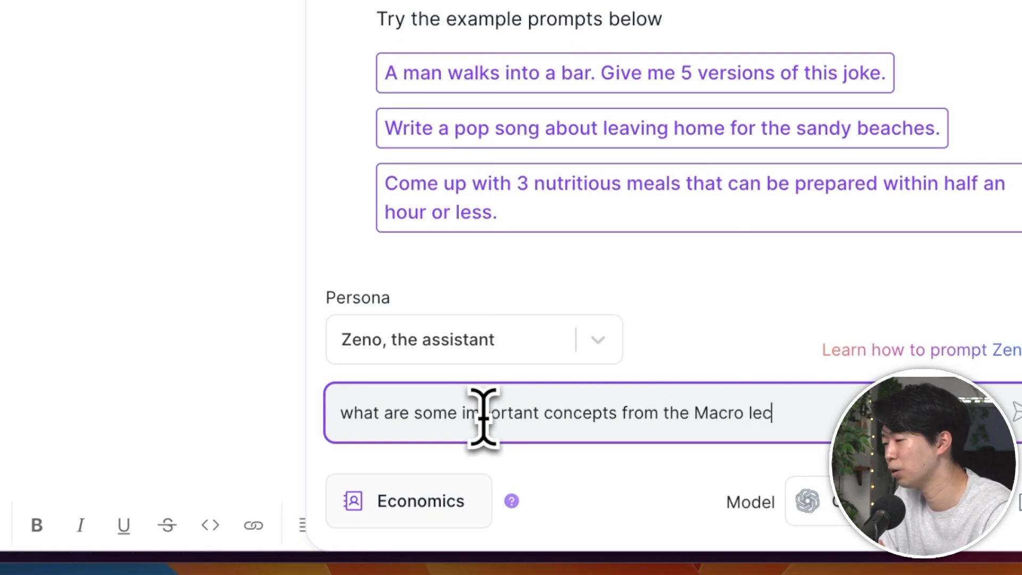
# Step: Ask about the first Macro lecture's concepts and review ZenoChat's cited Economics answers
pyautogui.press('Return')
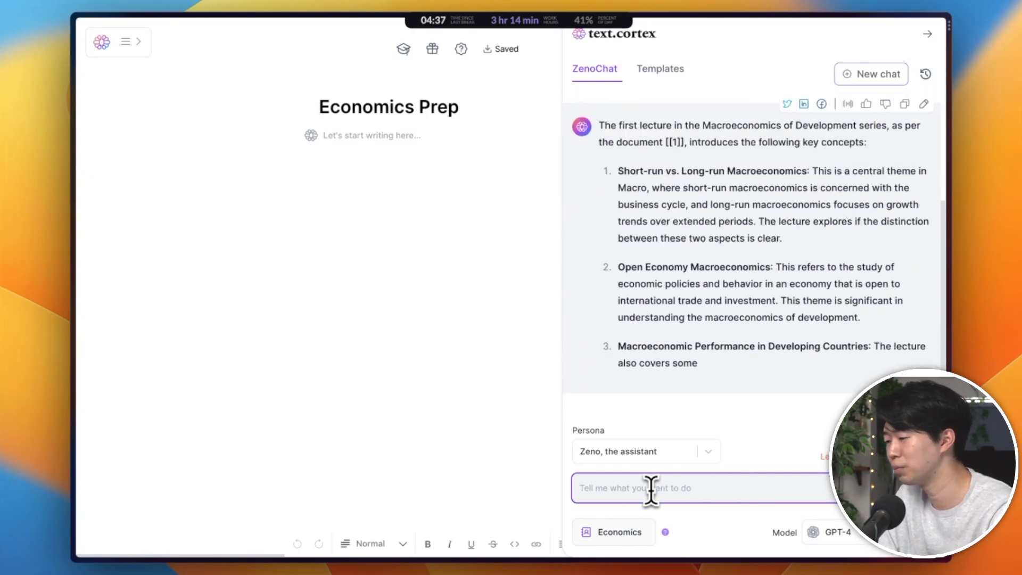
pyautogui.scroll(-3)
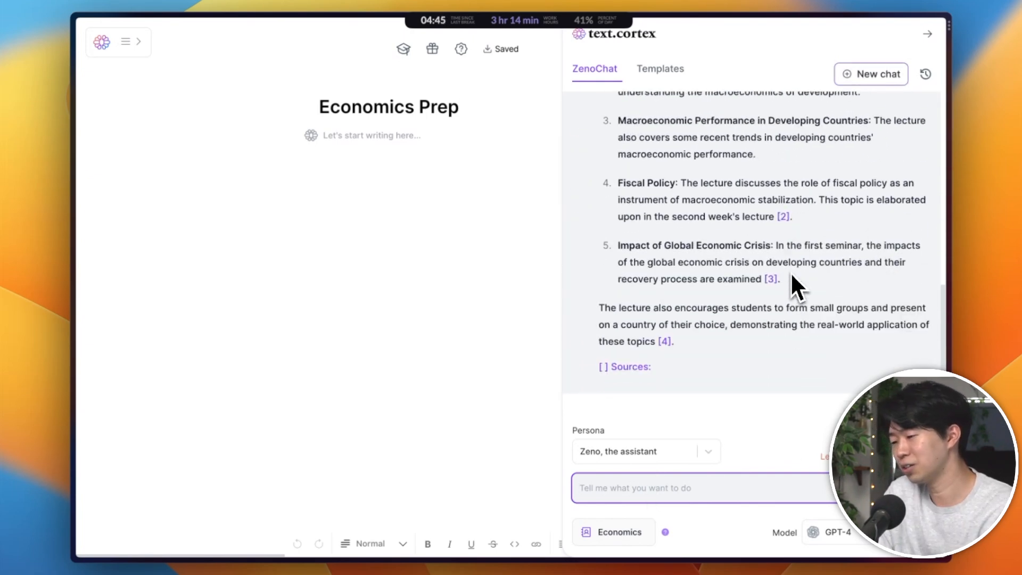
pyautogui.scroll(3)
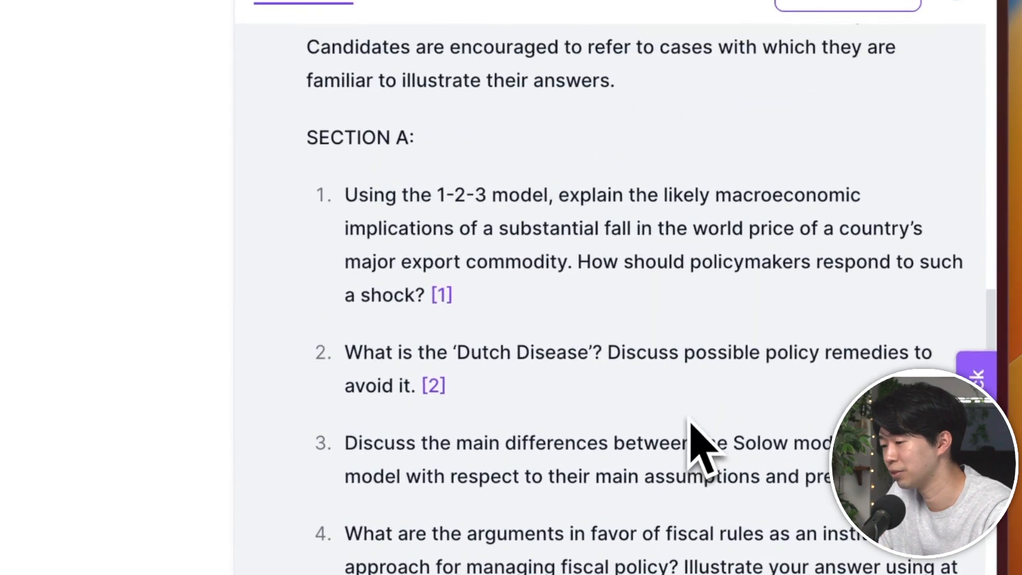
pyautogui.scroll(3)
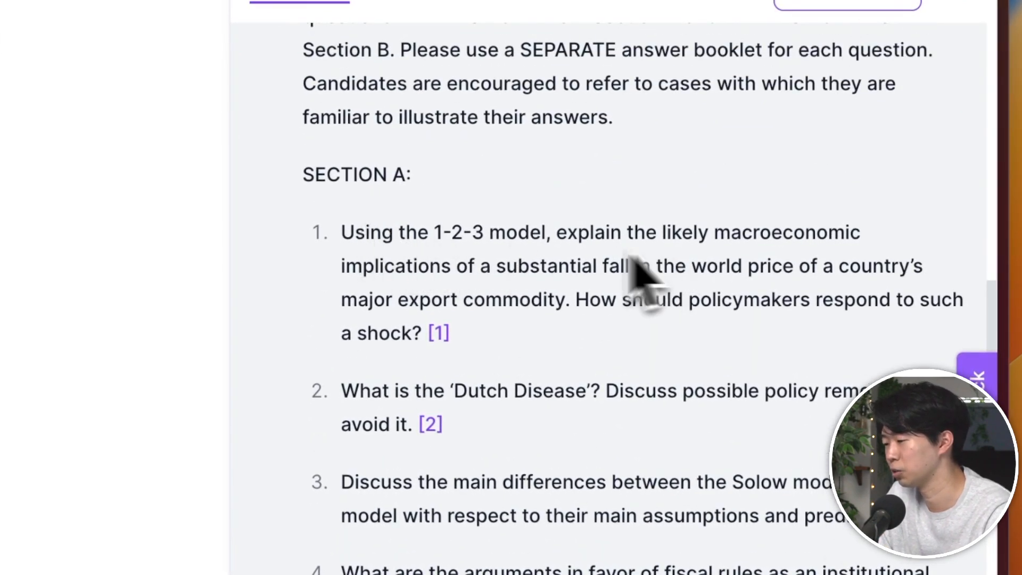
pyautogui.scroll(3)
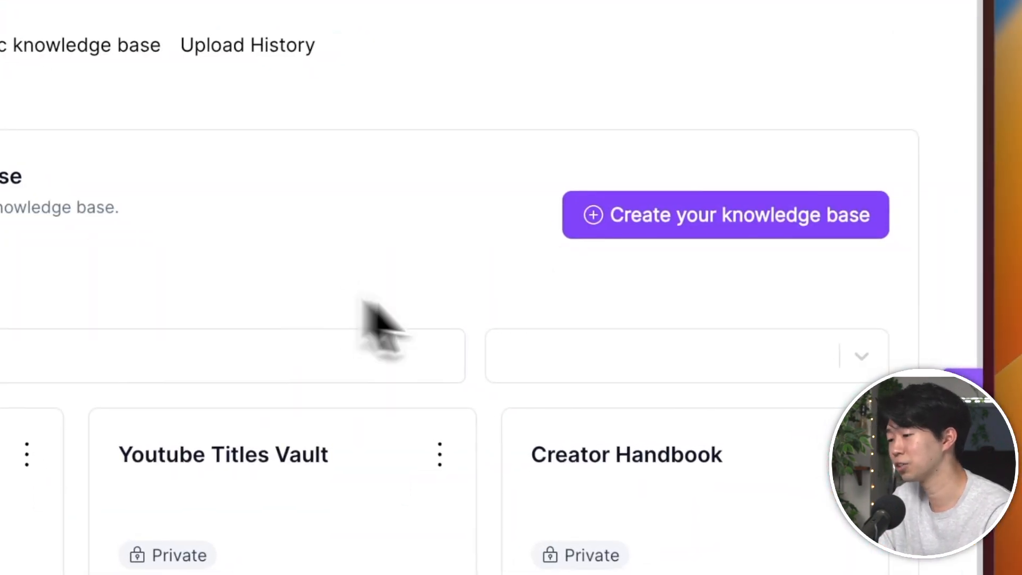
# Step: Create a private knowledge base named Statistics
pyautogui.click(725, 216)
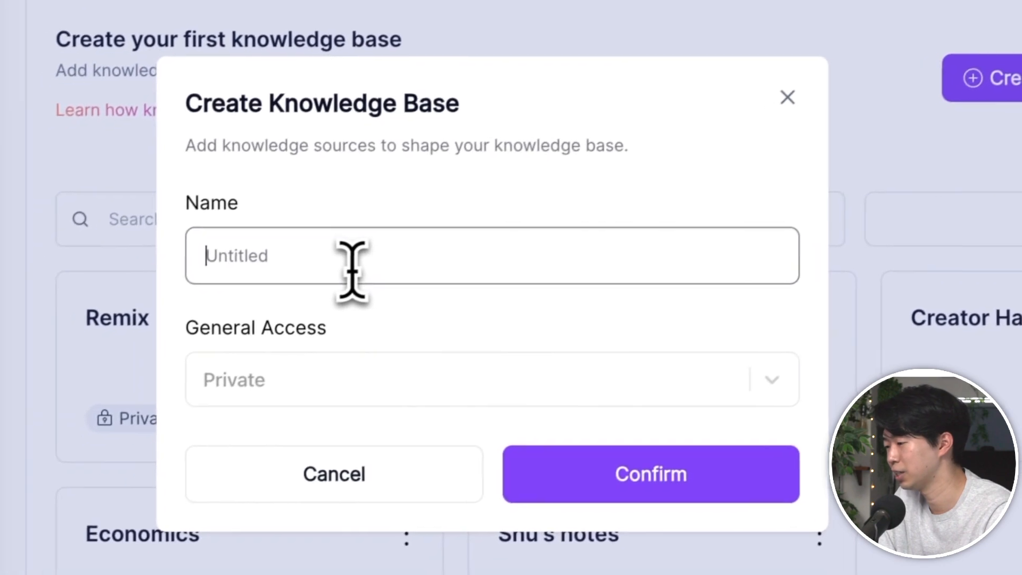
pyautogui.write('Statistics')
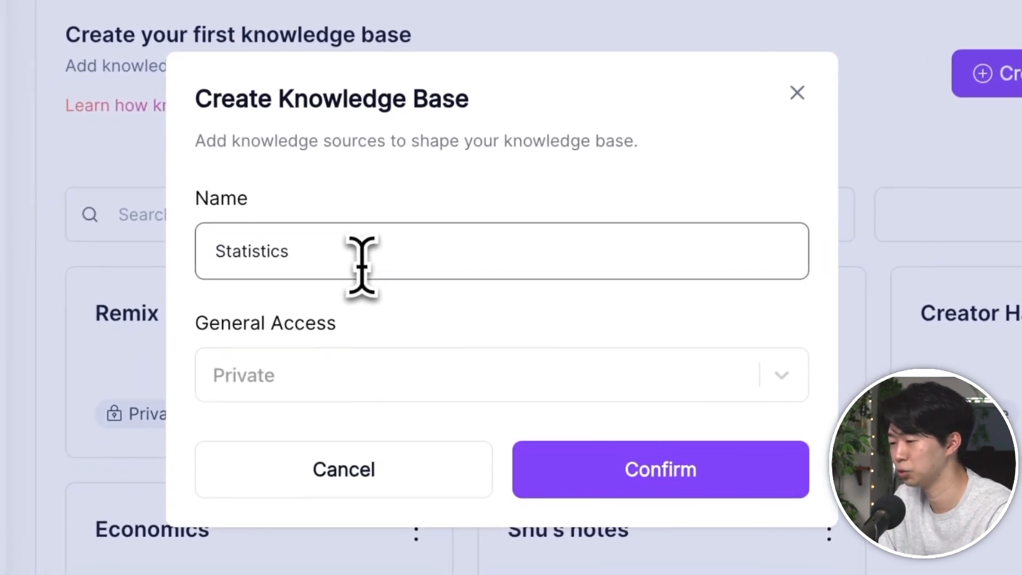
pyautogui.click(660, 469)
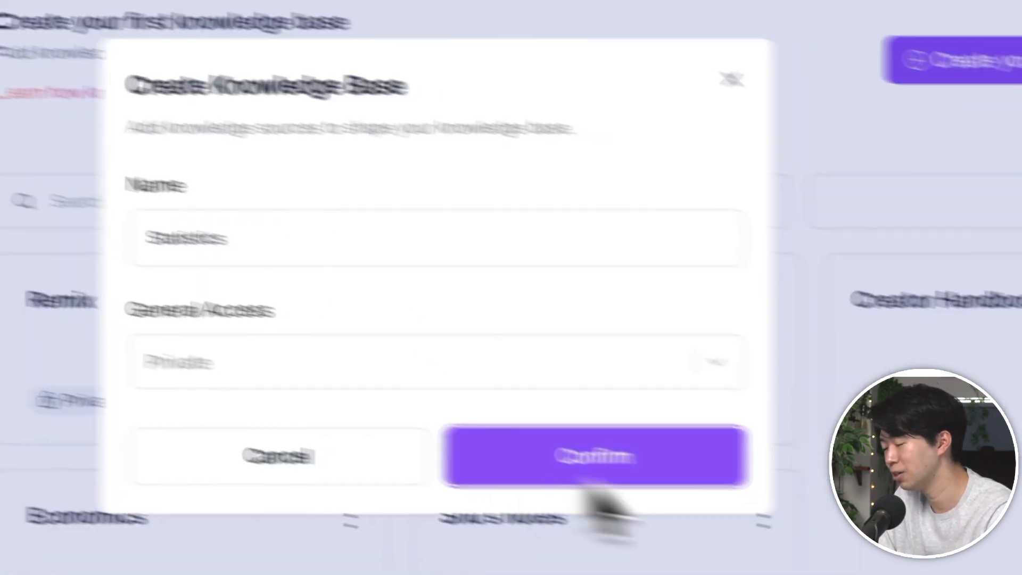
pyautogui.click(593, 455)
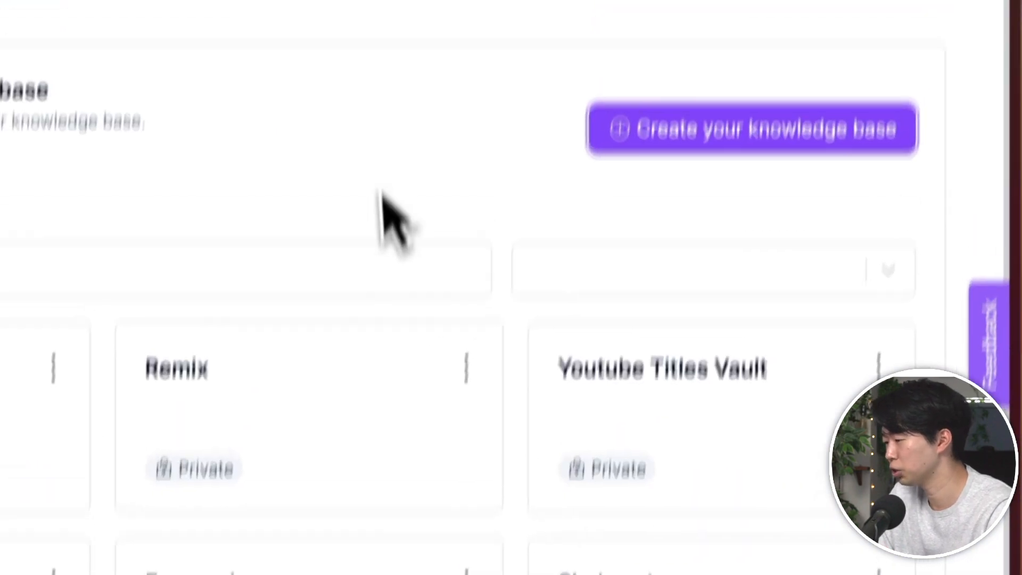
# Step: Create two more knowledge bases named PR and Atomic Note-Taking
pyautogui.click(751, 128)
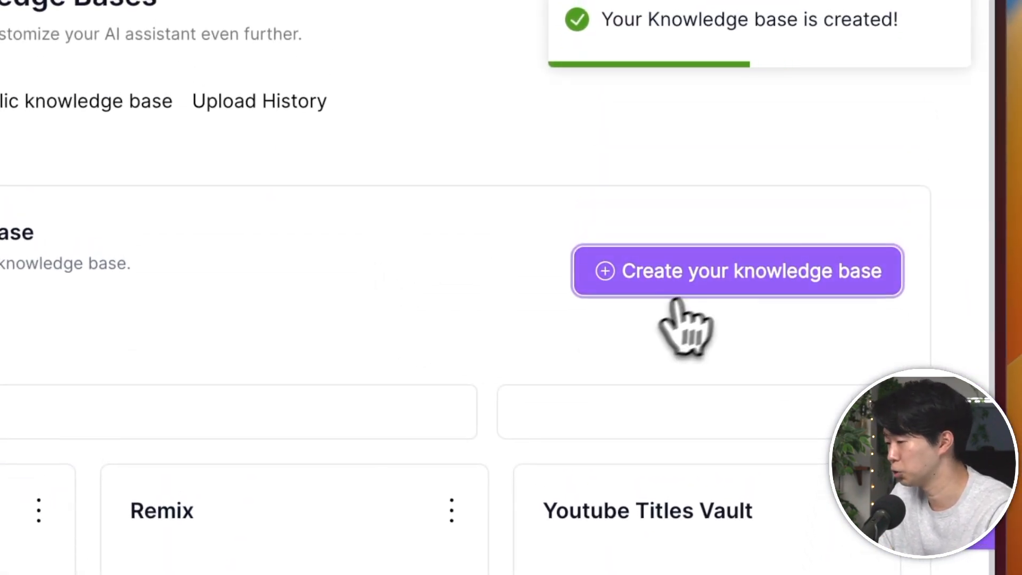
pyautogui.click(736, 270)
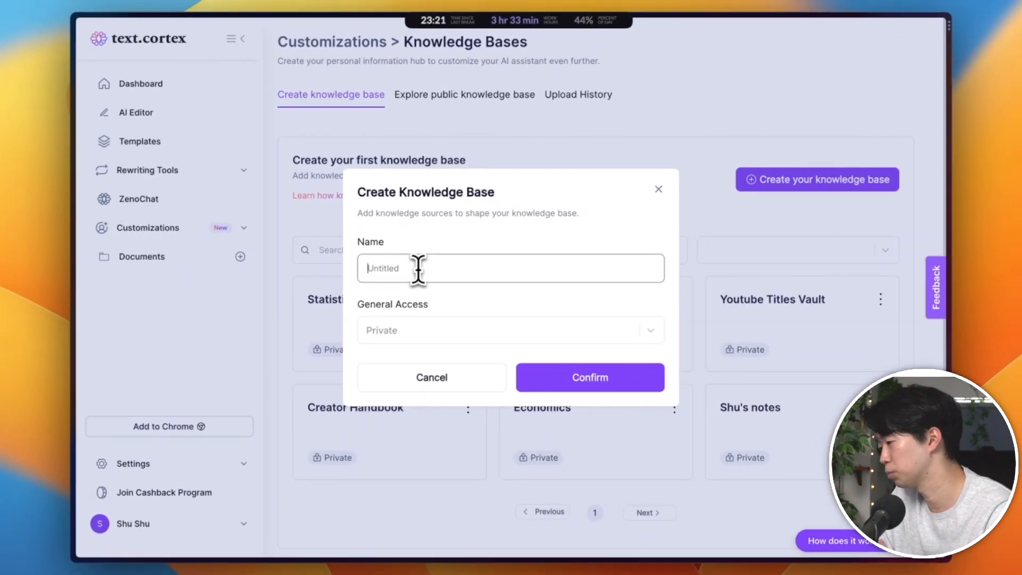
pyautogui.write('PR')
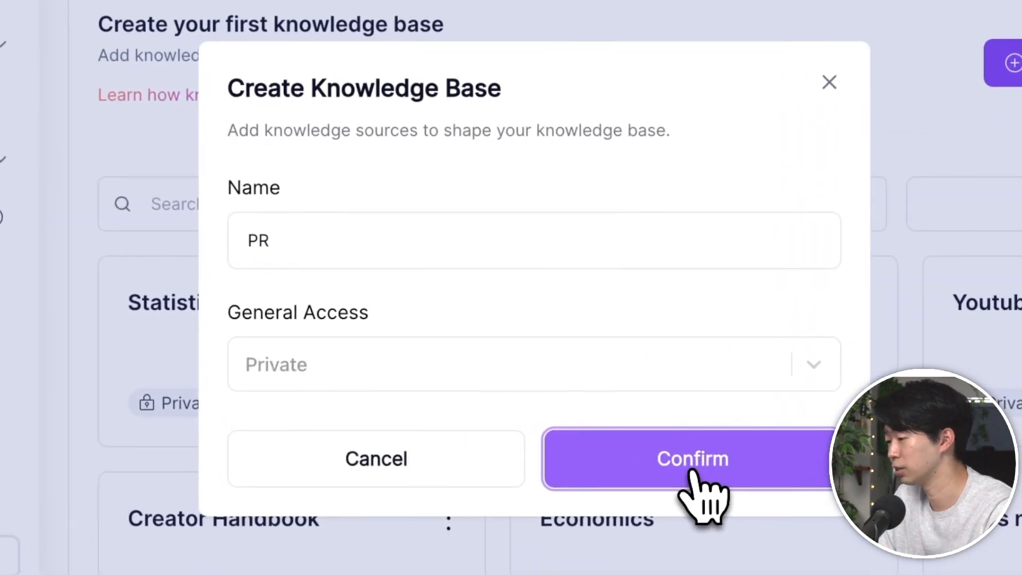
pyautogui.click(692, 458)
pyautogui.write('Atomic Note-Taking')
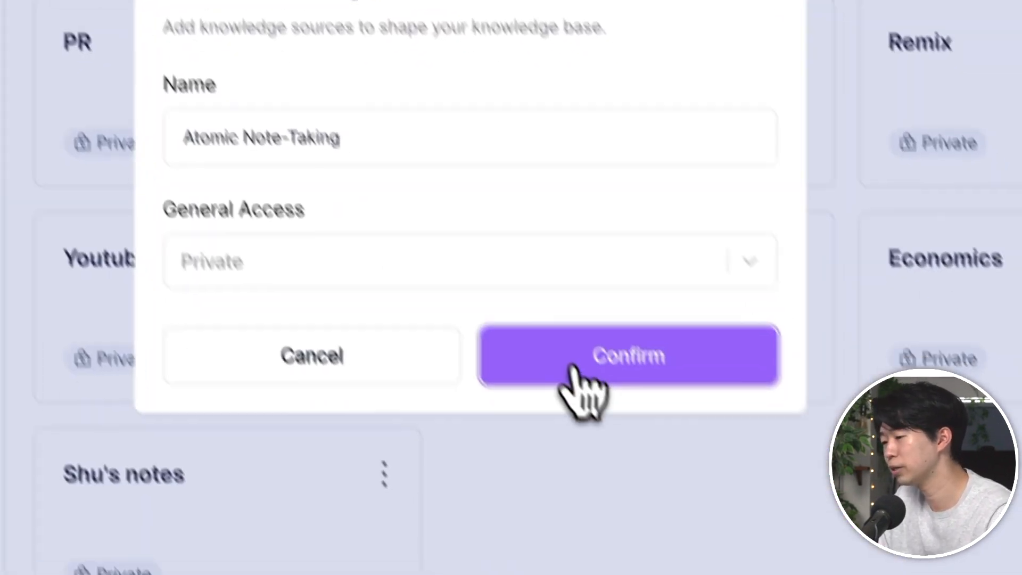
pyautogui.click(629, 356)
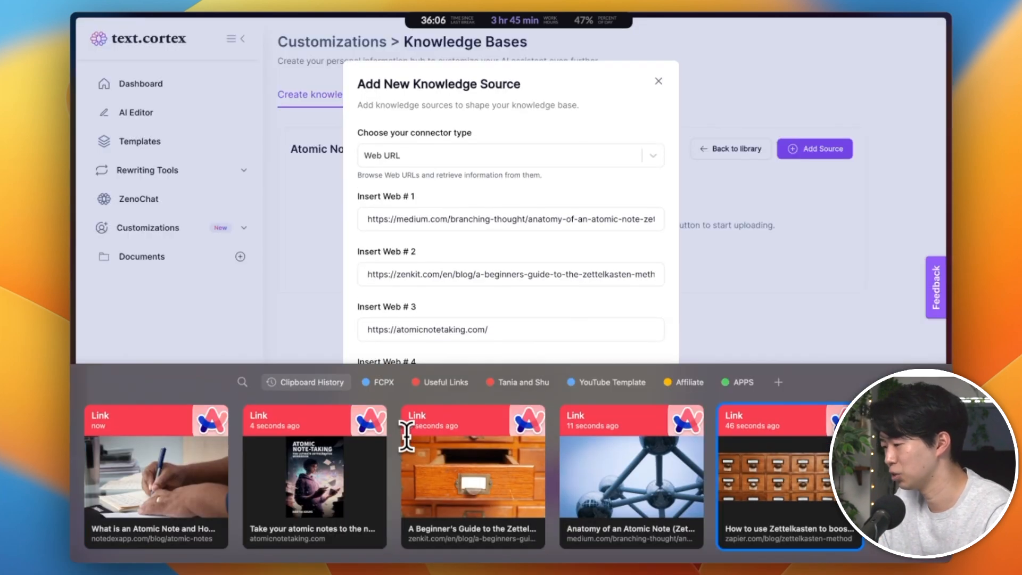
# Step: Add the saved note-taking article links as Web URL sources and ask ZenoChat what atomic notes are
pyautogui.click(589, 422)
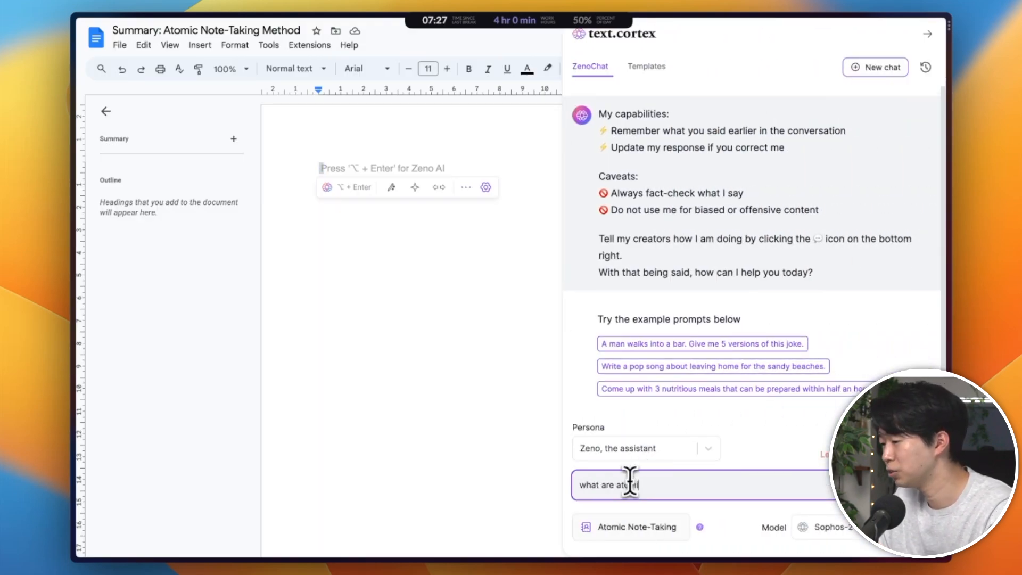
pyautogui.press('Return')
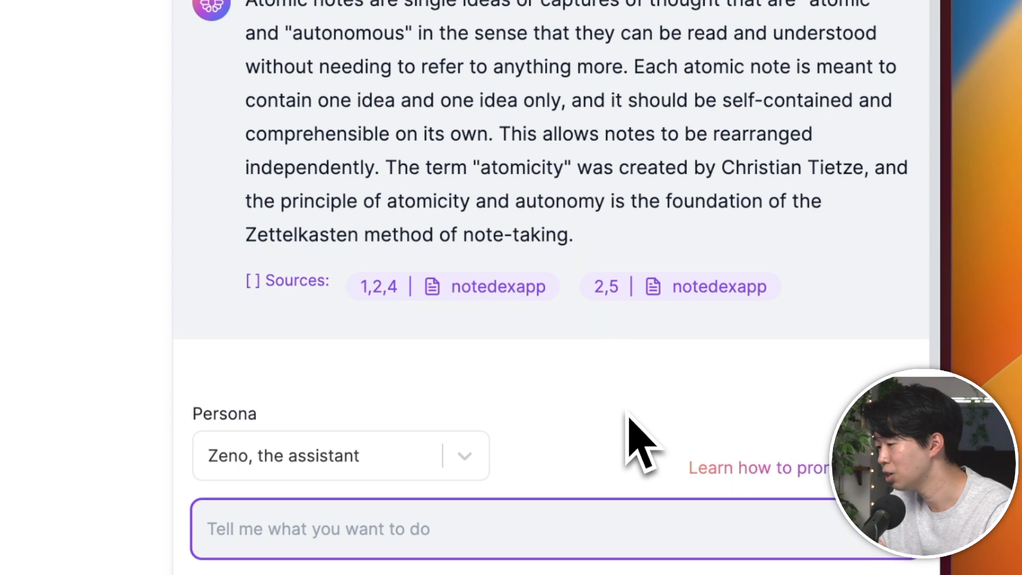
pyautogui.moveTo(724, 365)
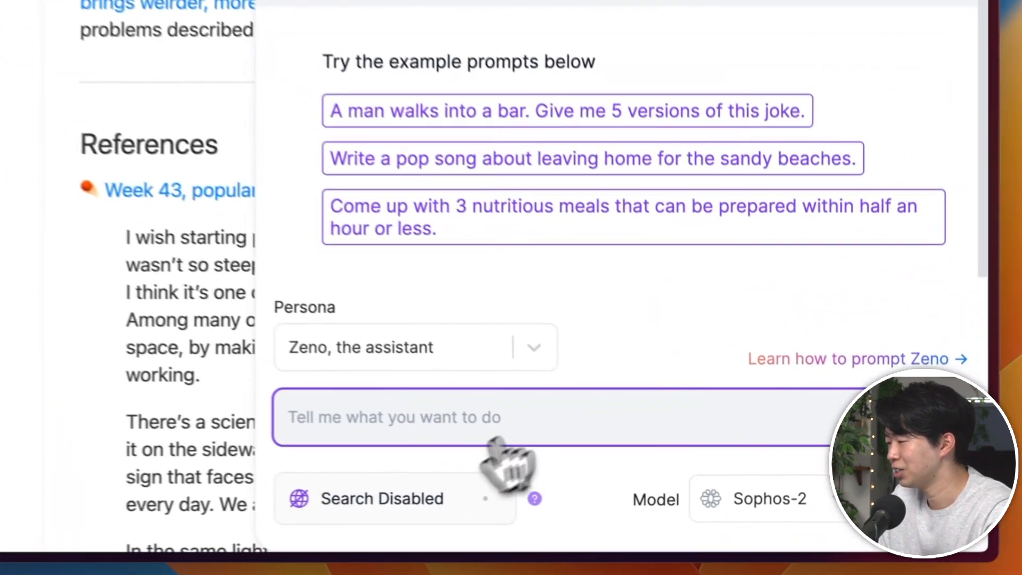
# Step: Set ZenoChat to search only This domain and ask what evergreen notes are
pyautogui.click(383, 499)
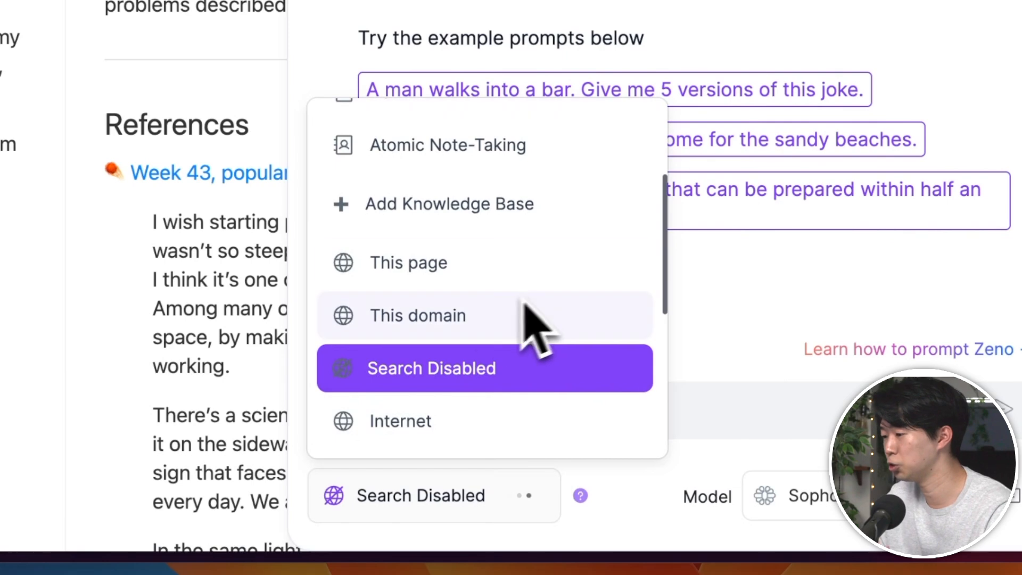
pyautogui.moveTo(443, 352)
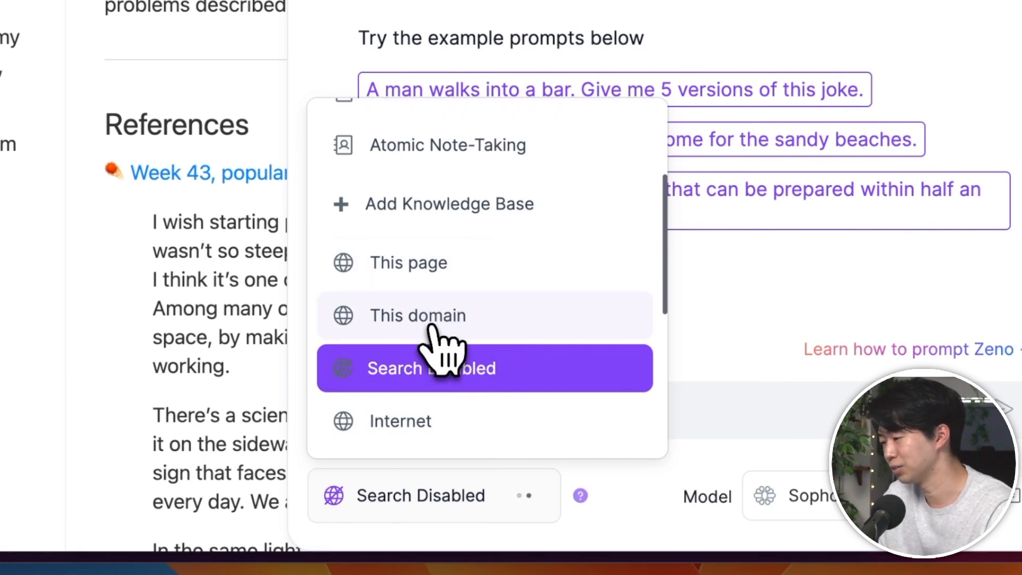
pyautogui.click(417, 315)
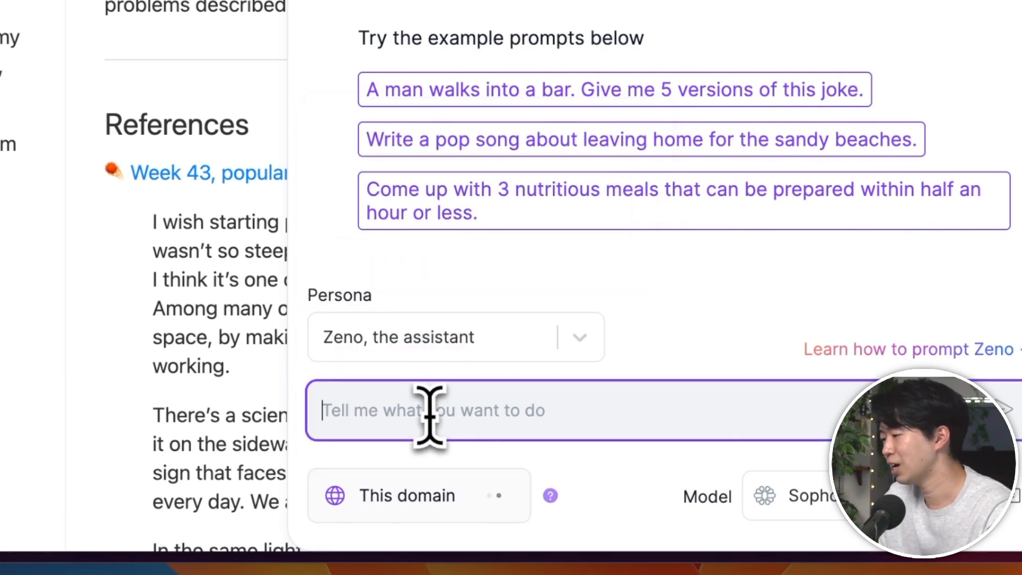
pyautogui.write('what are ever')
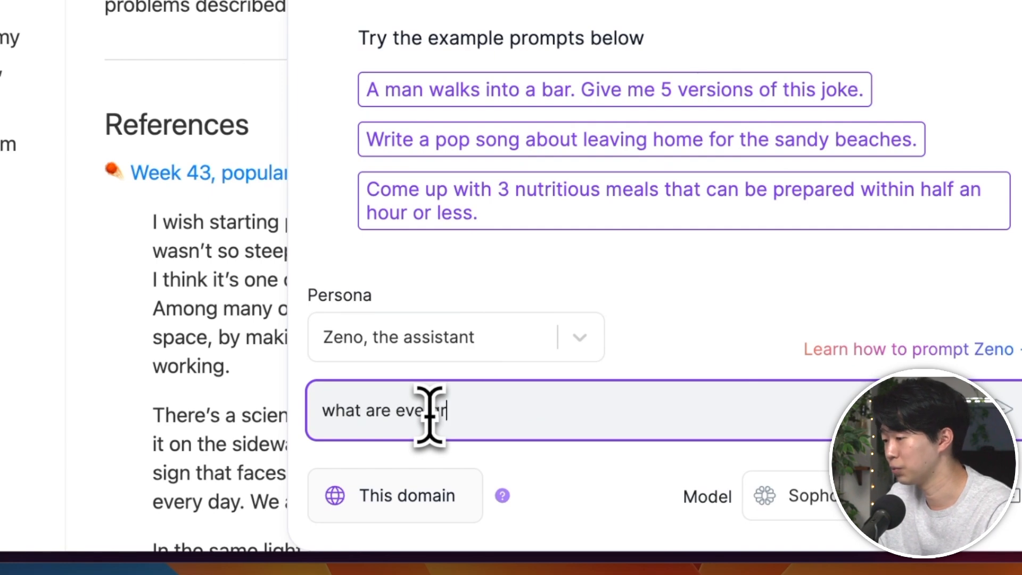
pyautogui.press('Return')
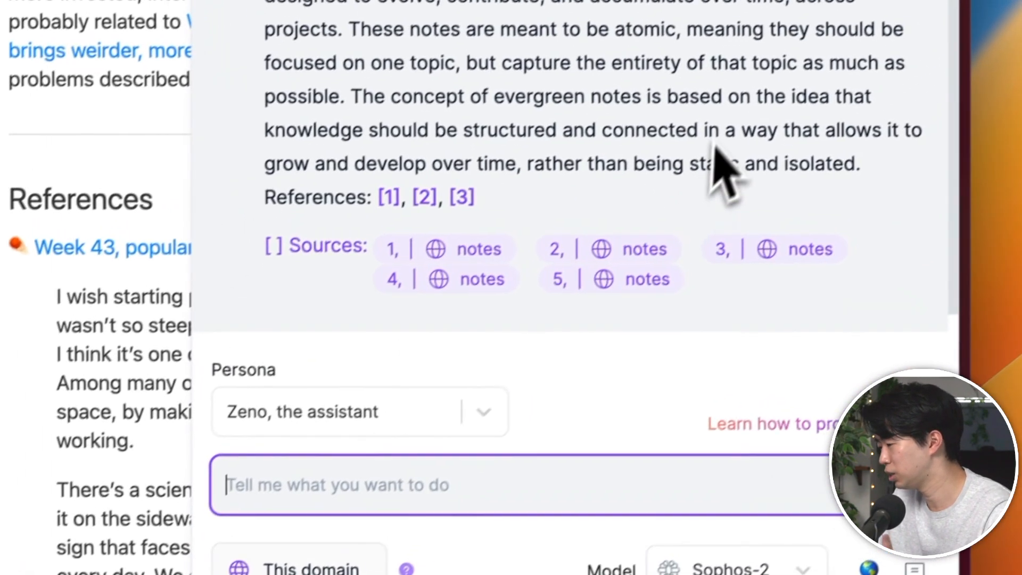
# Step: Review the cited answer and begin a follow-up question starting 'how ca'
pyautogui.scroll(3)
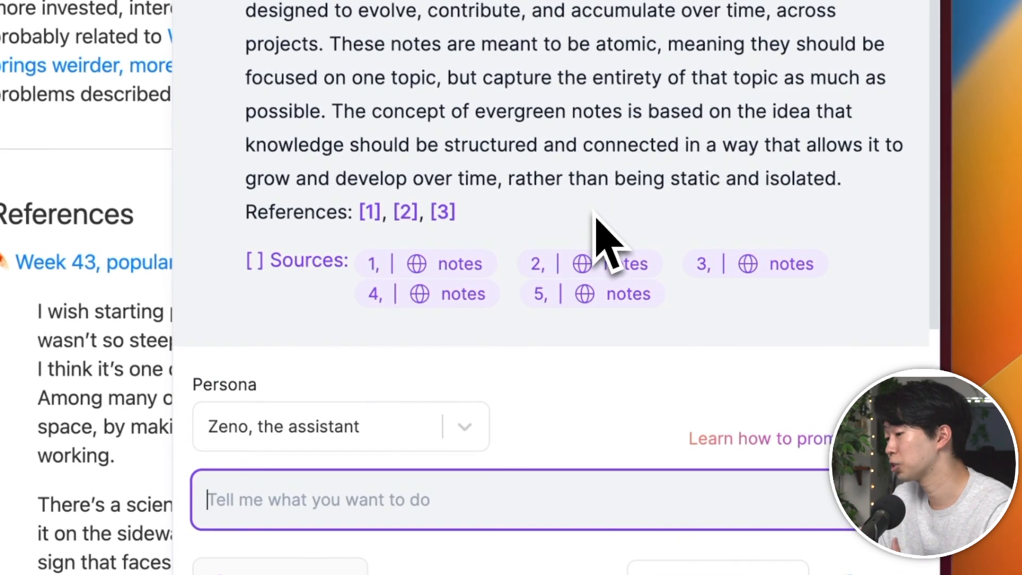
pyautogui.scroll(-3)
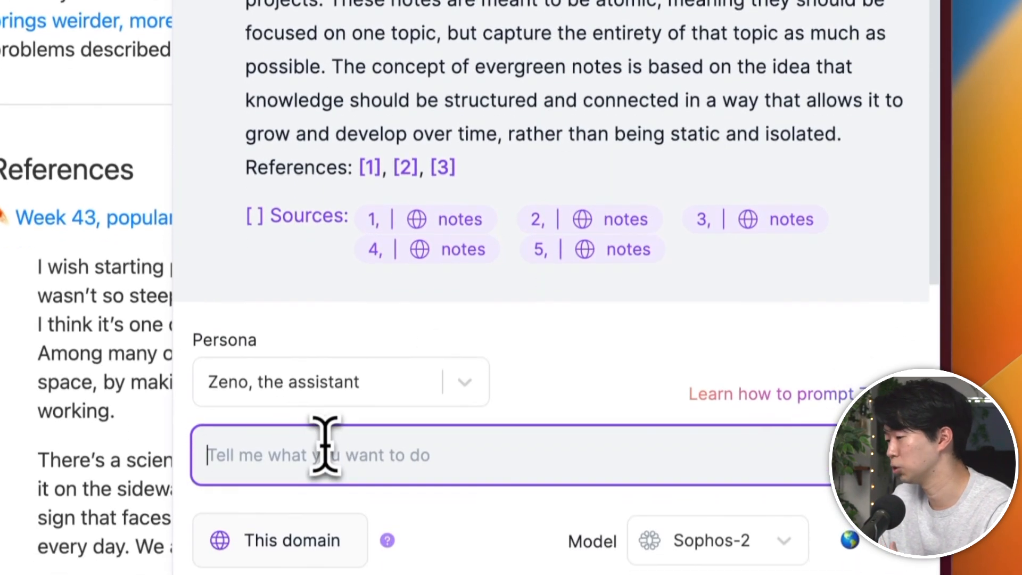
pyautogui.scroll(-3)
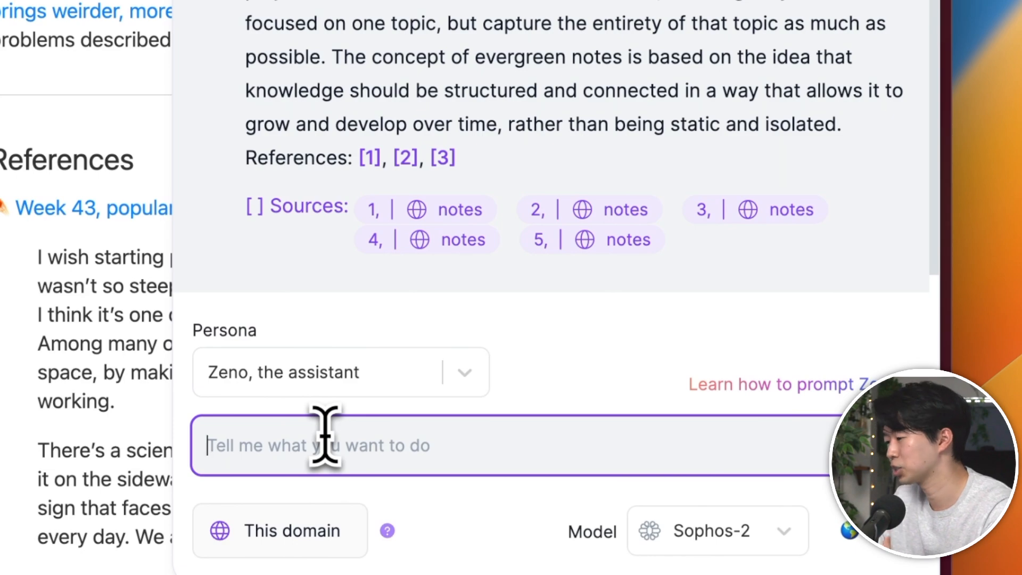
pyautogui.write('how ca')
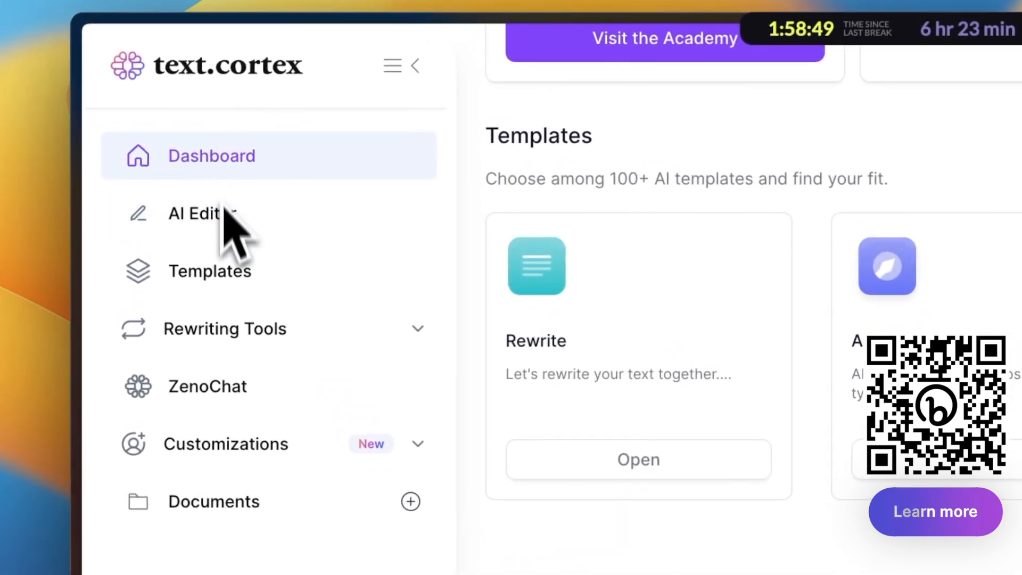
# Step: Expand Rewriting Tools and Customizations in the sidebar to show Individual Personas
pyautogui.click(224, 329)
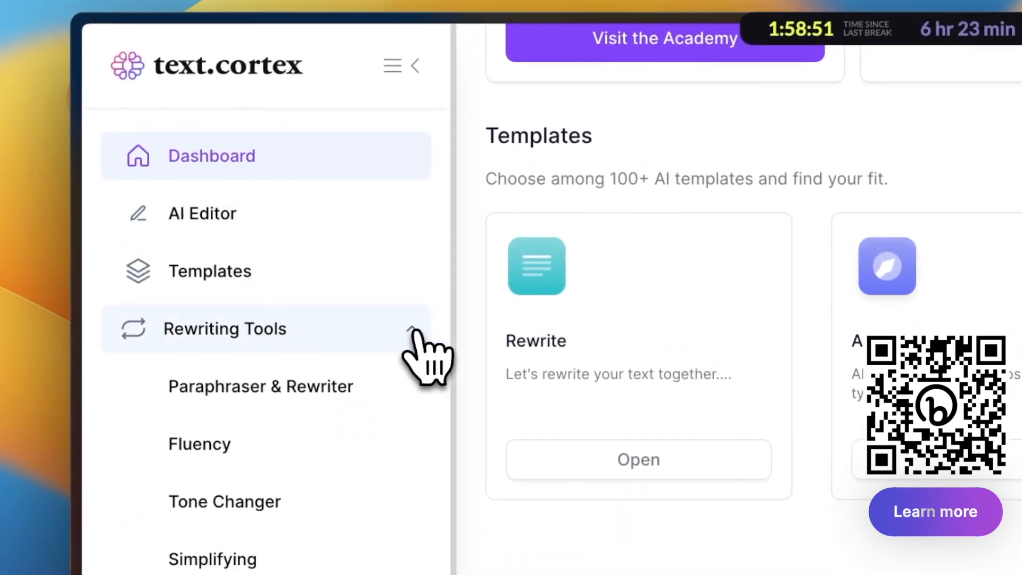
pyautogui.scroll(-3)
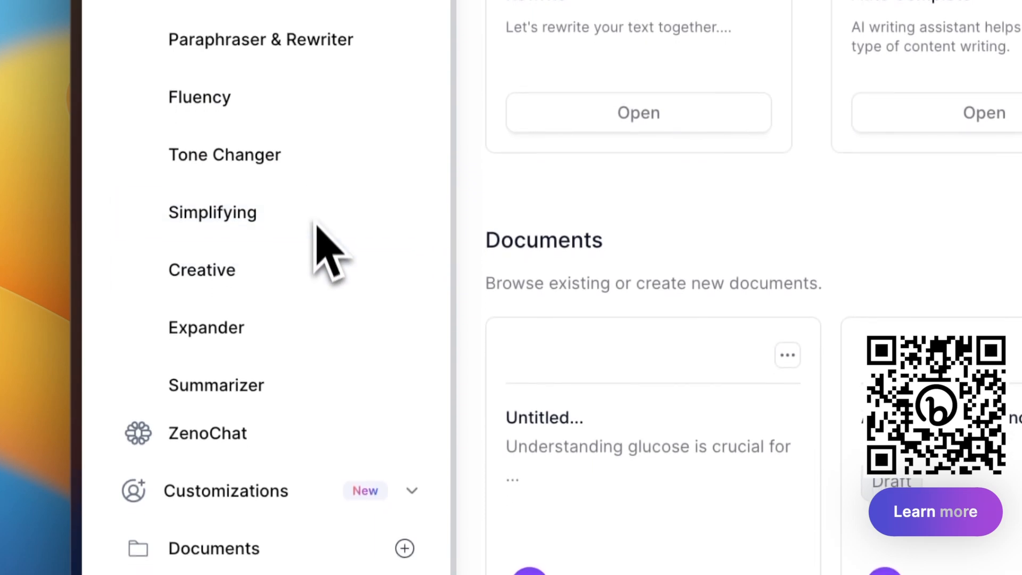
pyautogui.click(226, 490)
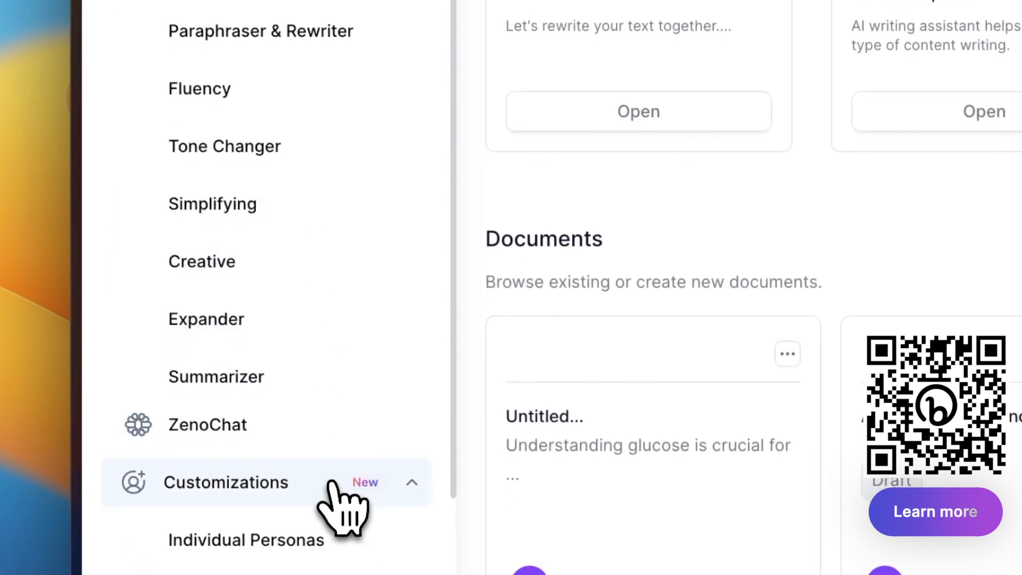